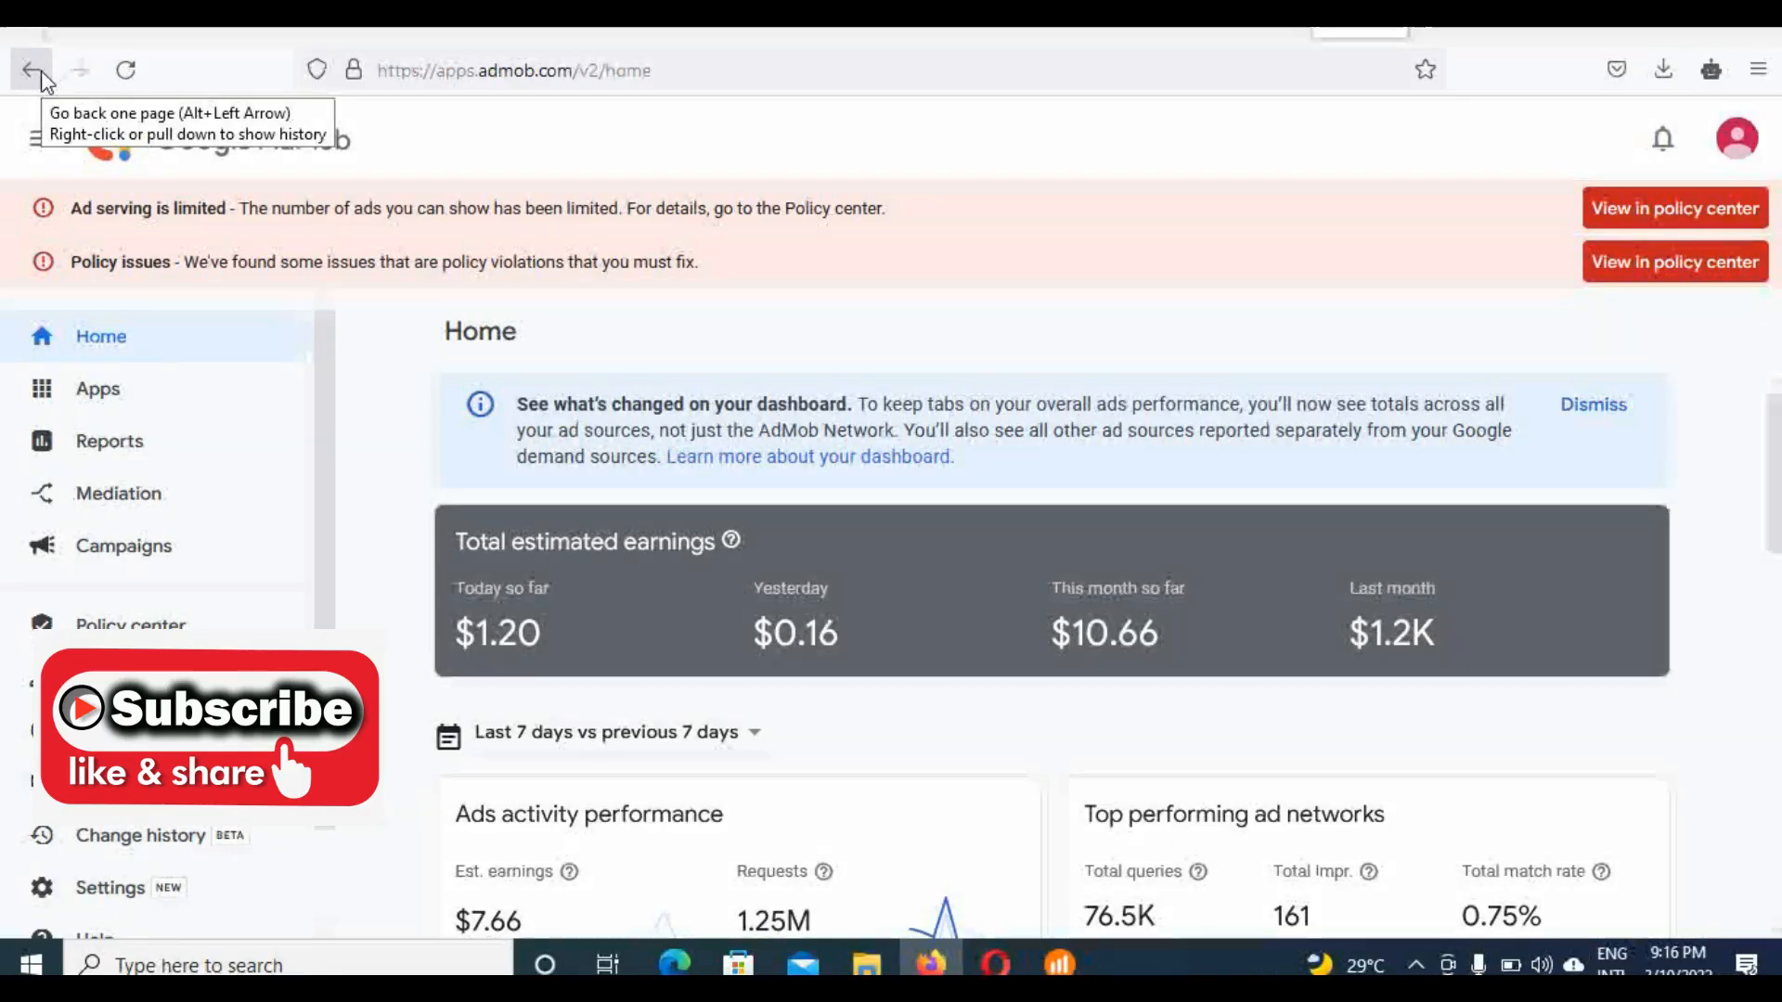
pyautogui.moveTo(1051, 414)
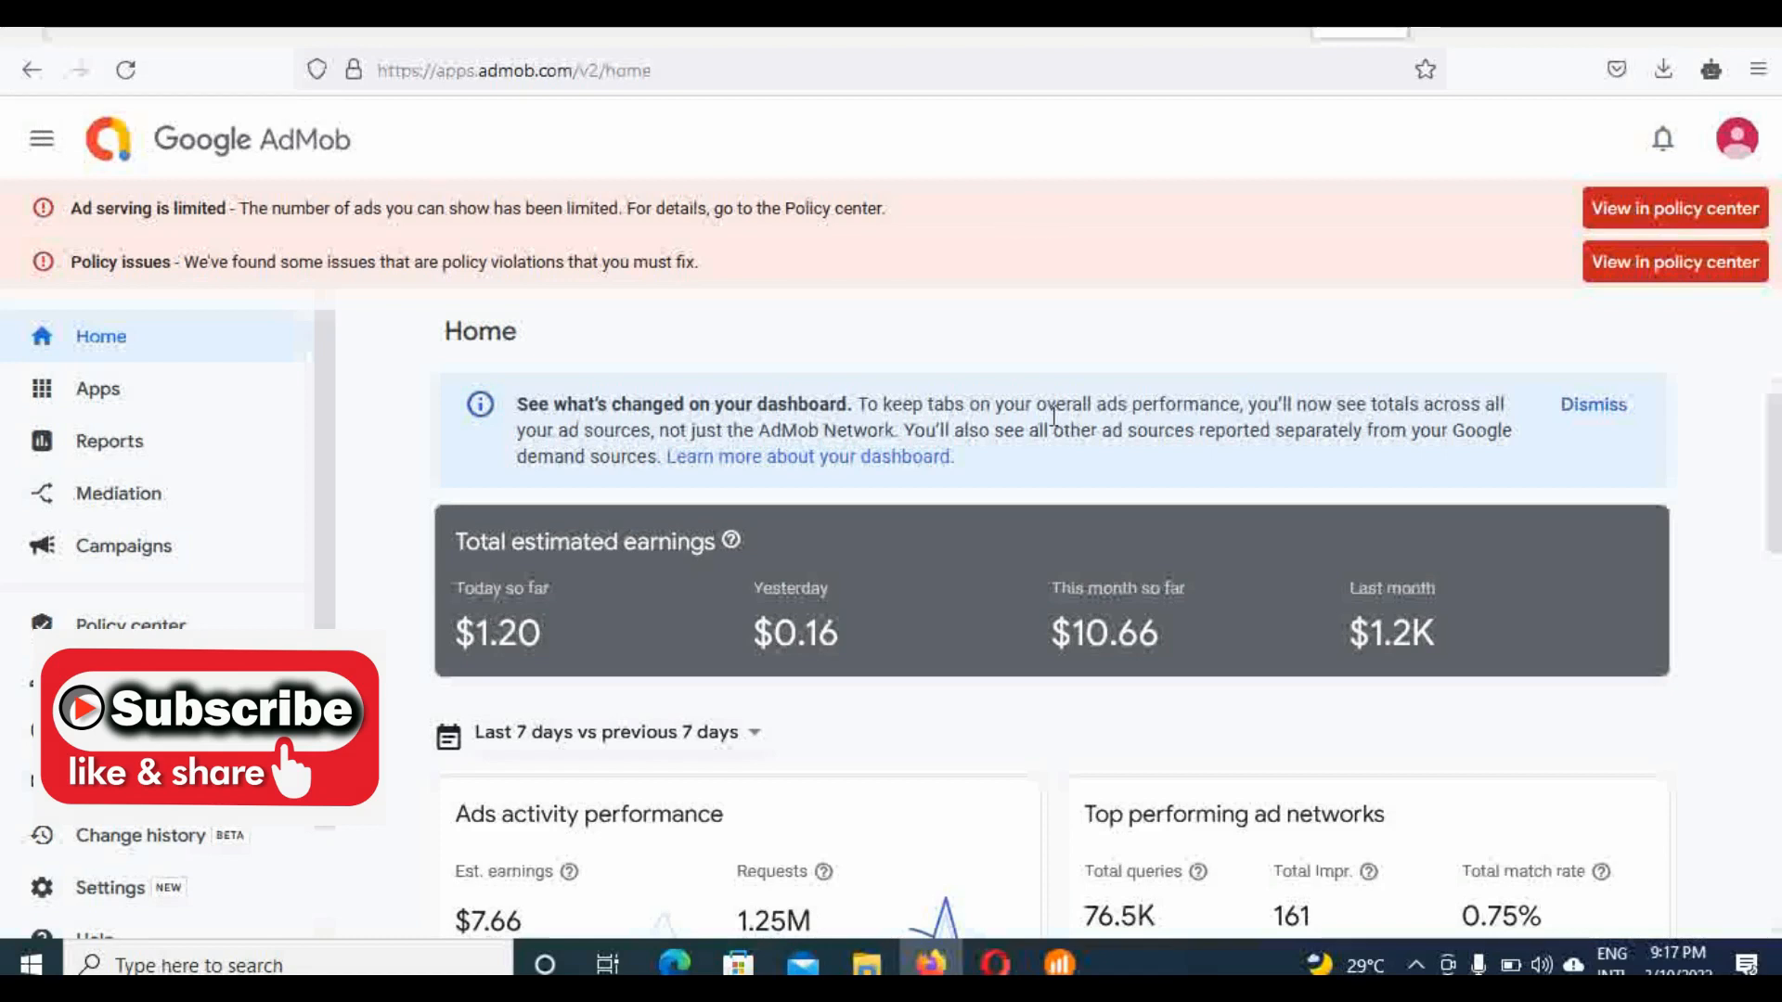
pyautogui.moveTo(1019, 342)
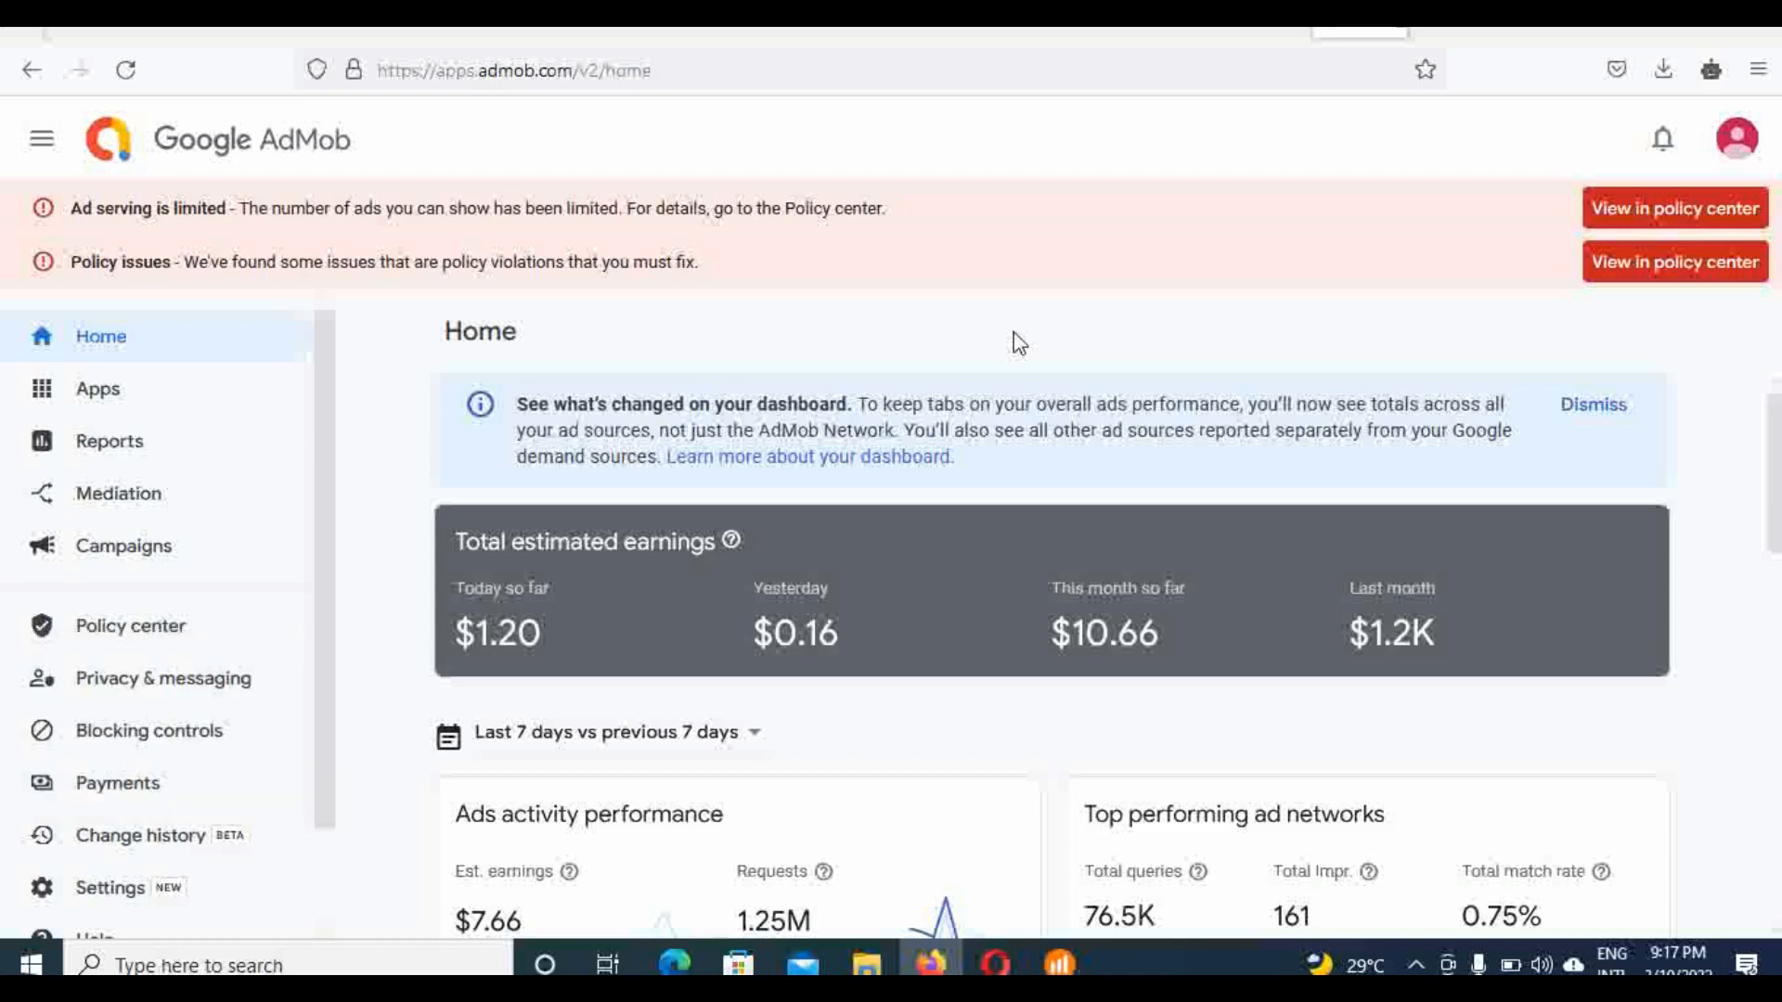
pyautogui.moveTo(1121, 560)
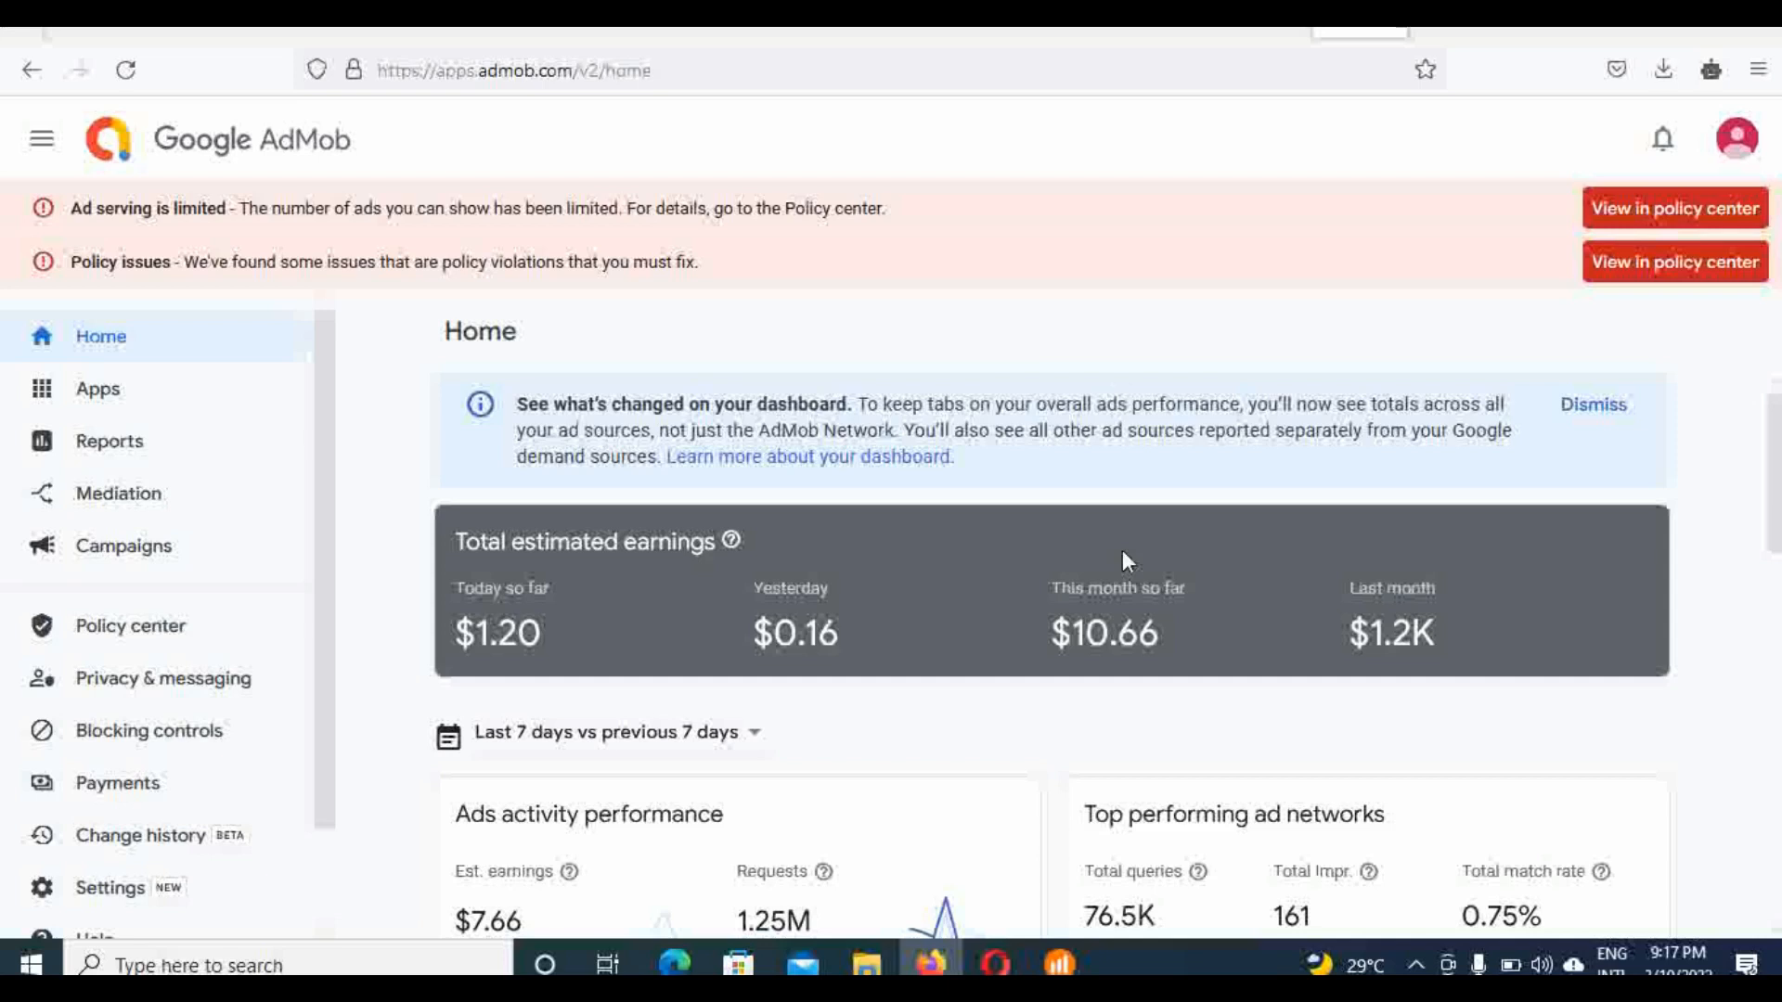
pyautogui.moveTo(1047, 327)
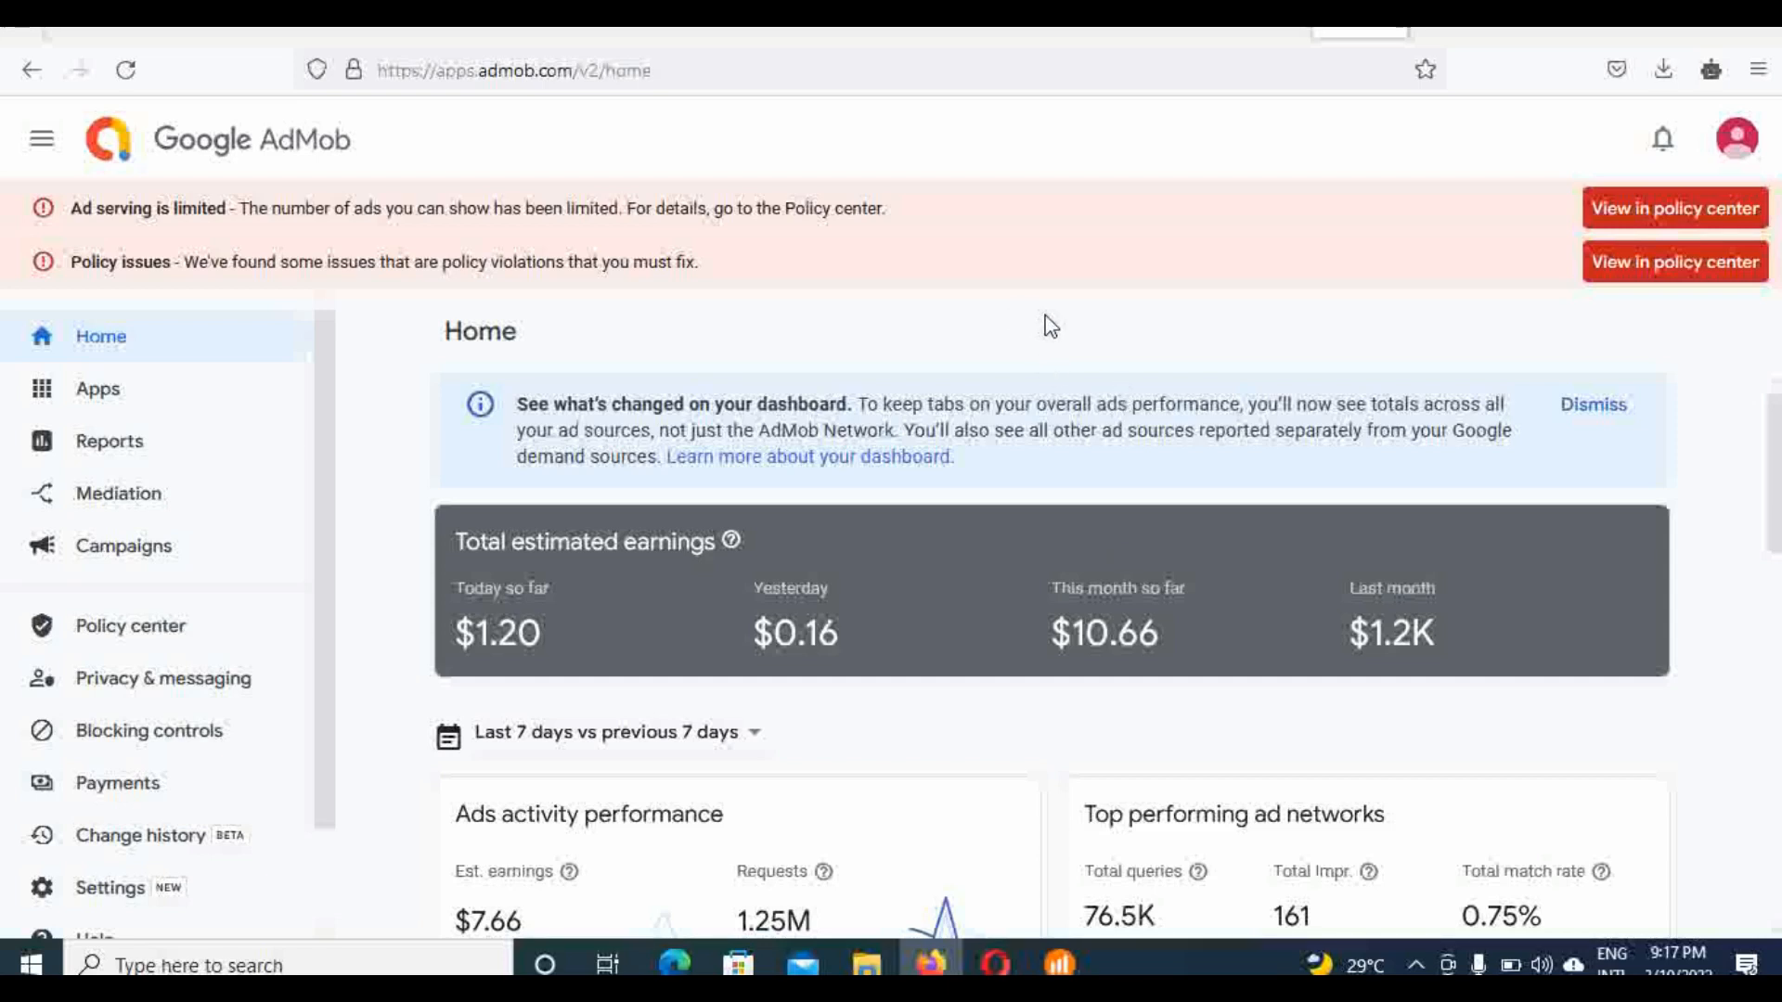
pyautogui.moveTo(854, 687)
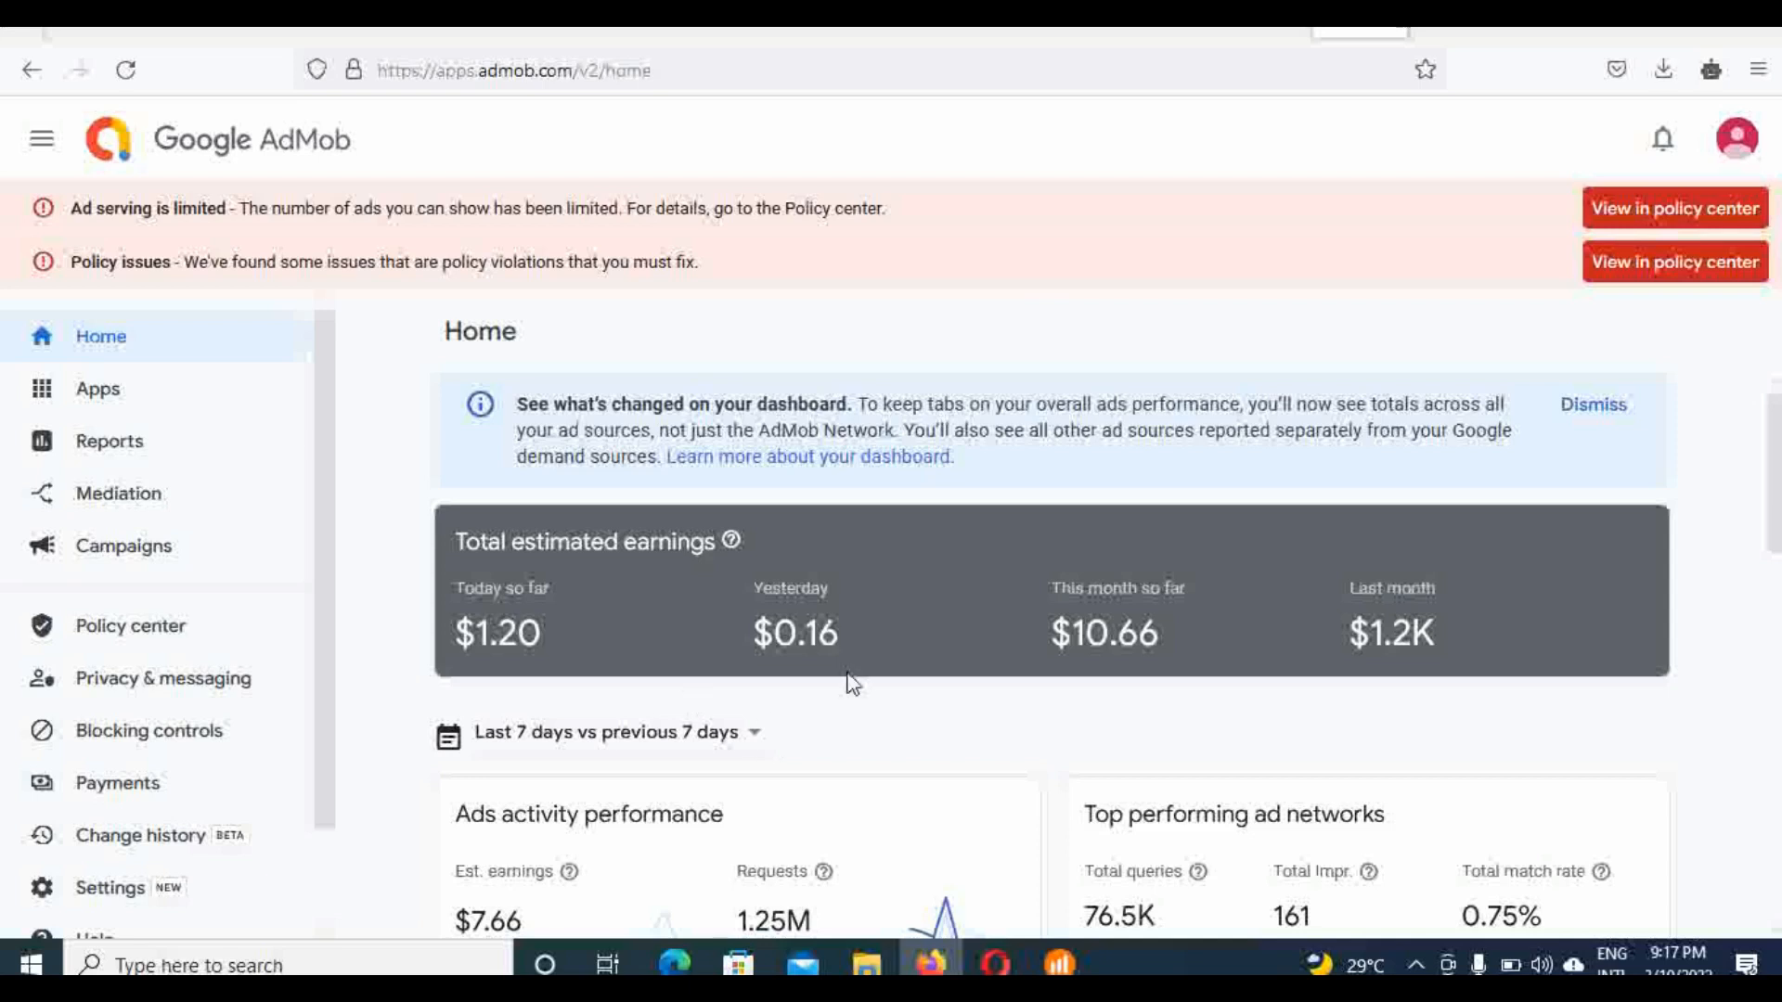
pyautogui.moveTo(1086, 284)
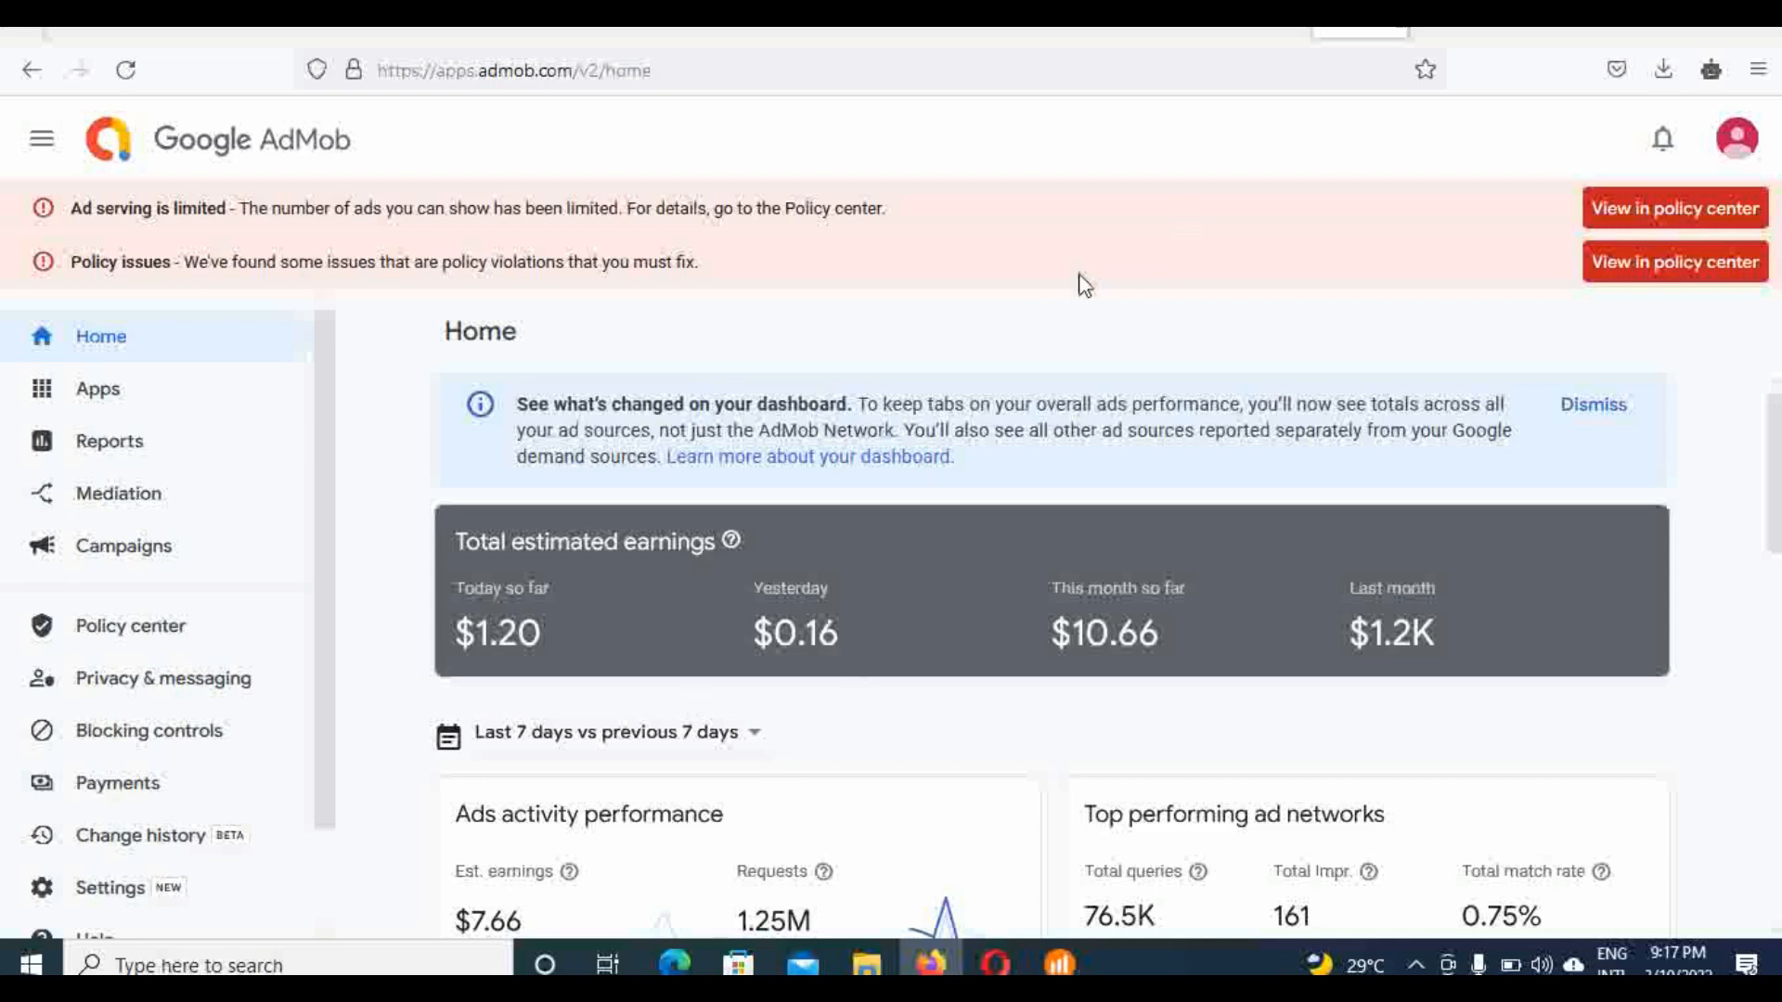
pyautogui.moveTo(1032, 412)
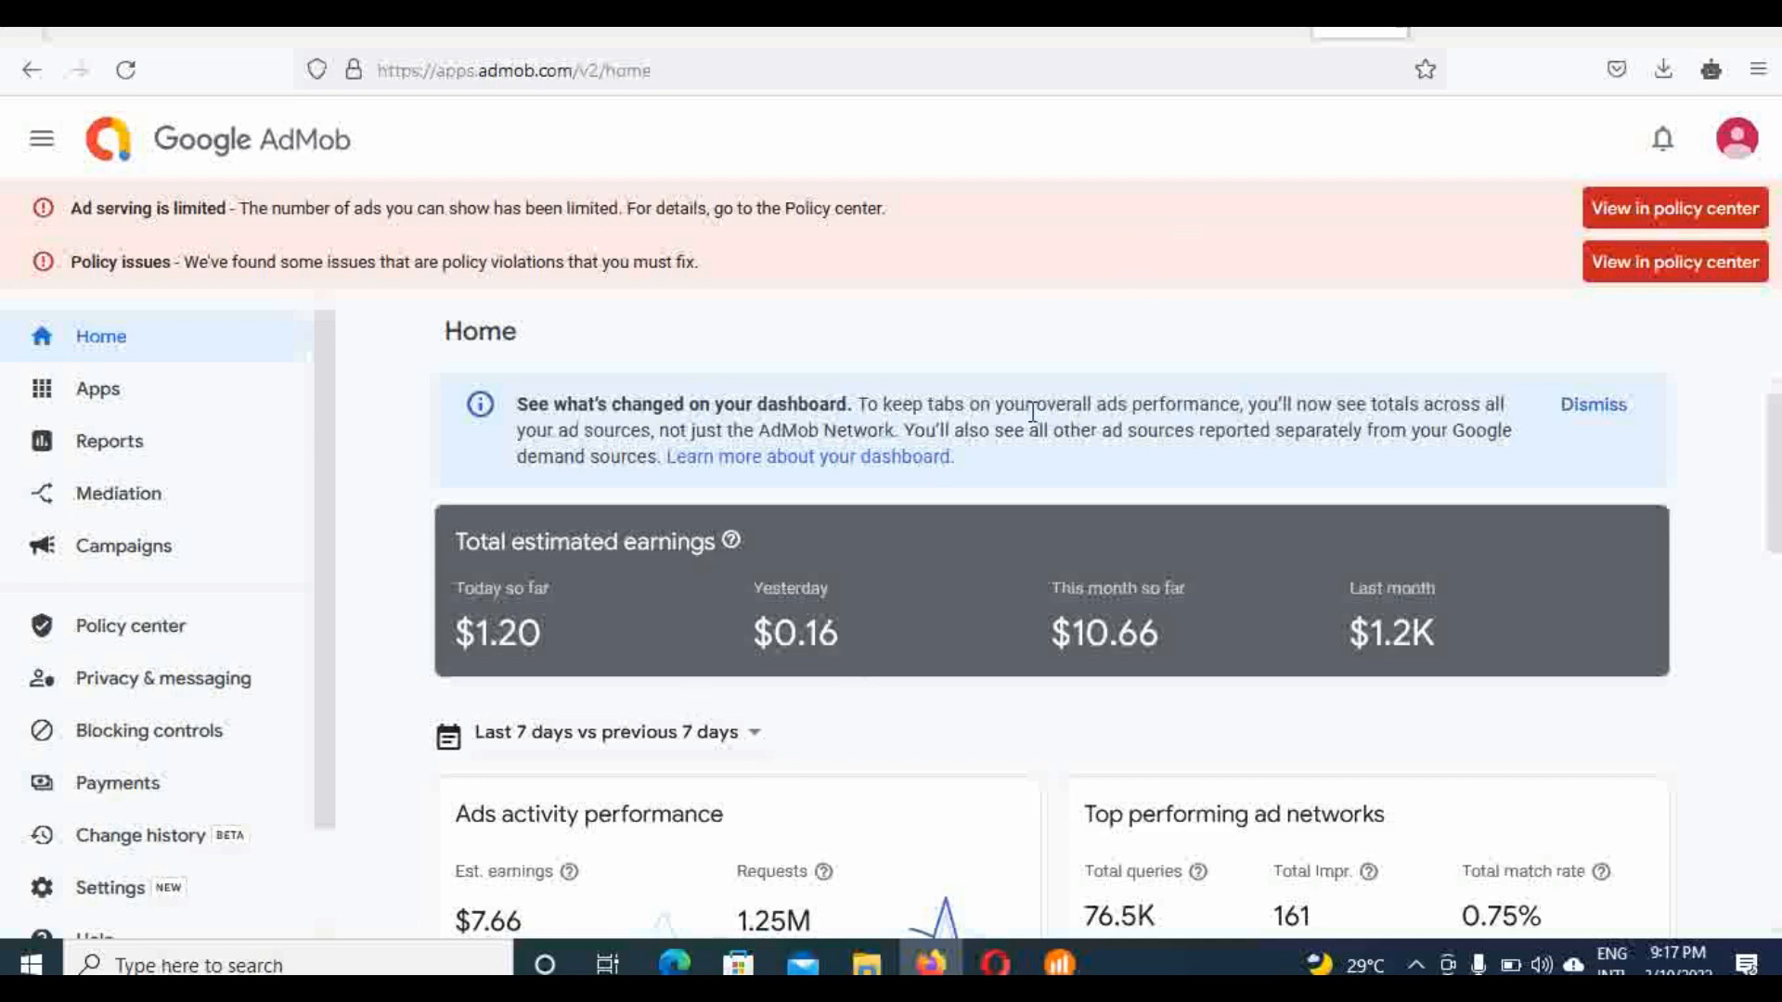
pyautogui.moveTo(1086, 674)
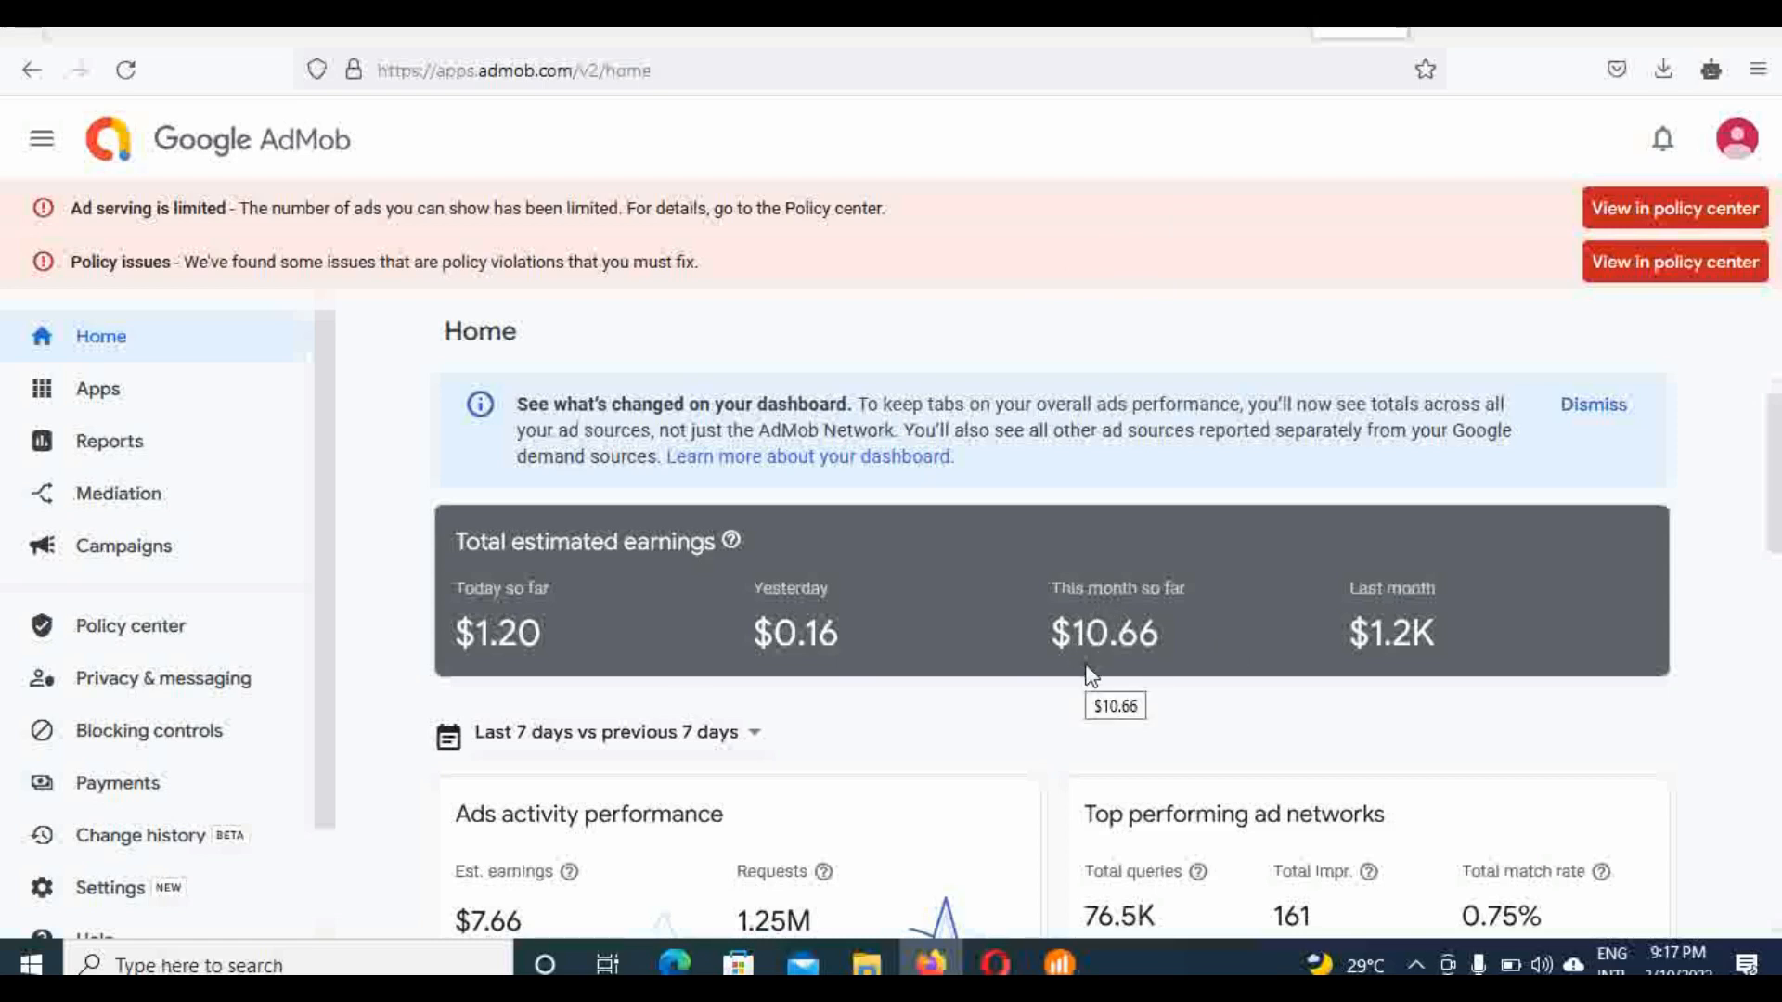
pyautogui.moveTo(1153, 726)
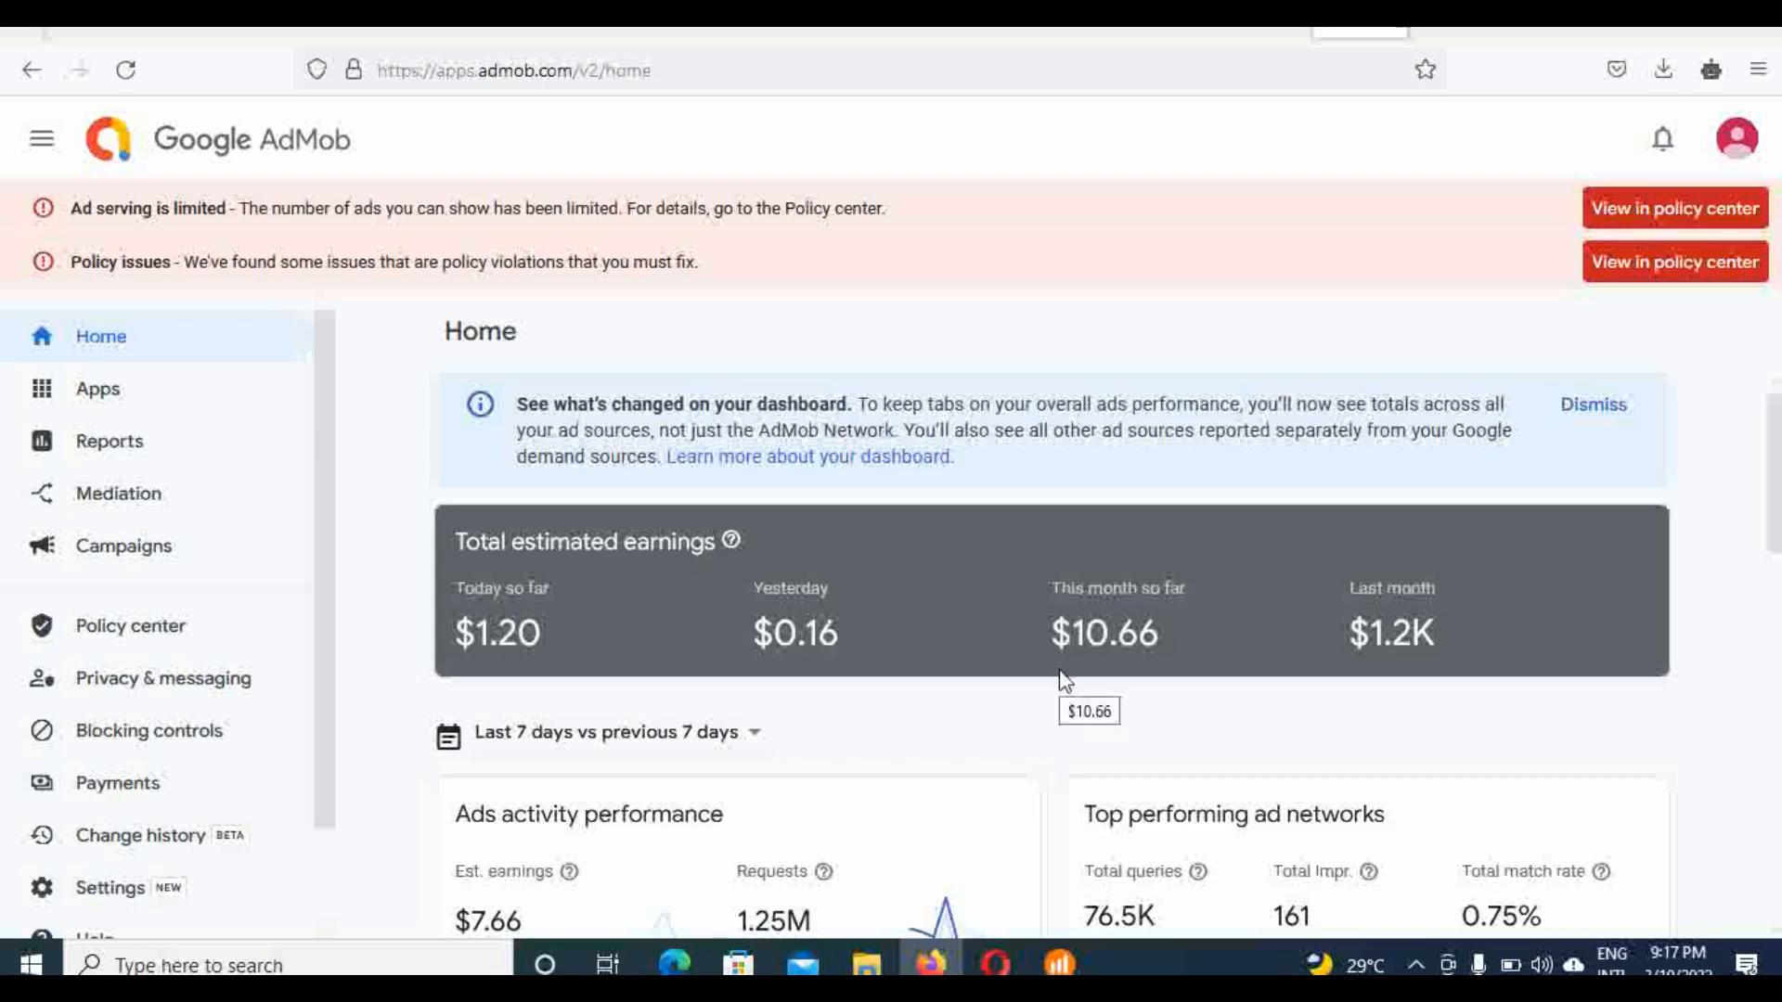
pyautogui.moveTo(883, 673)
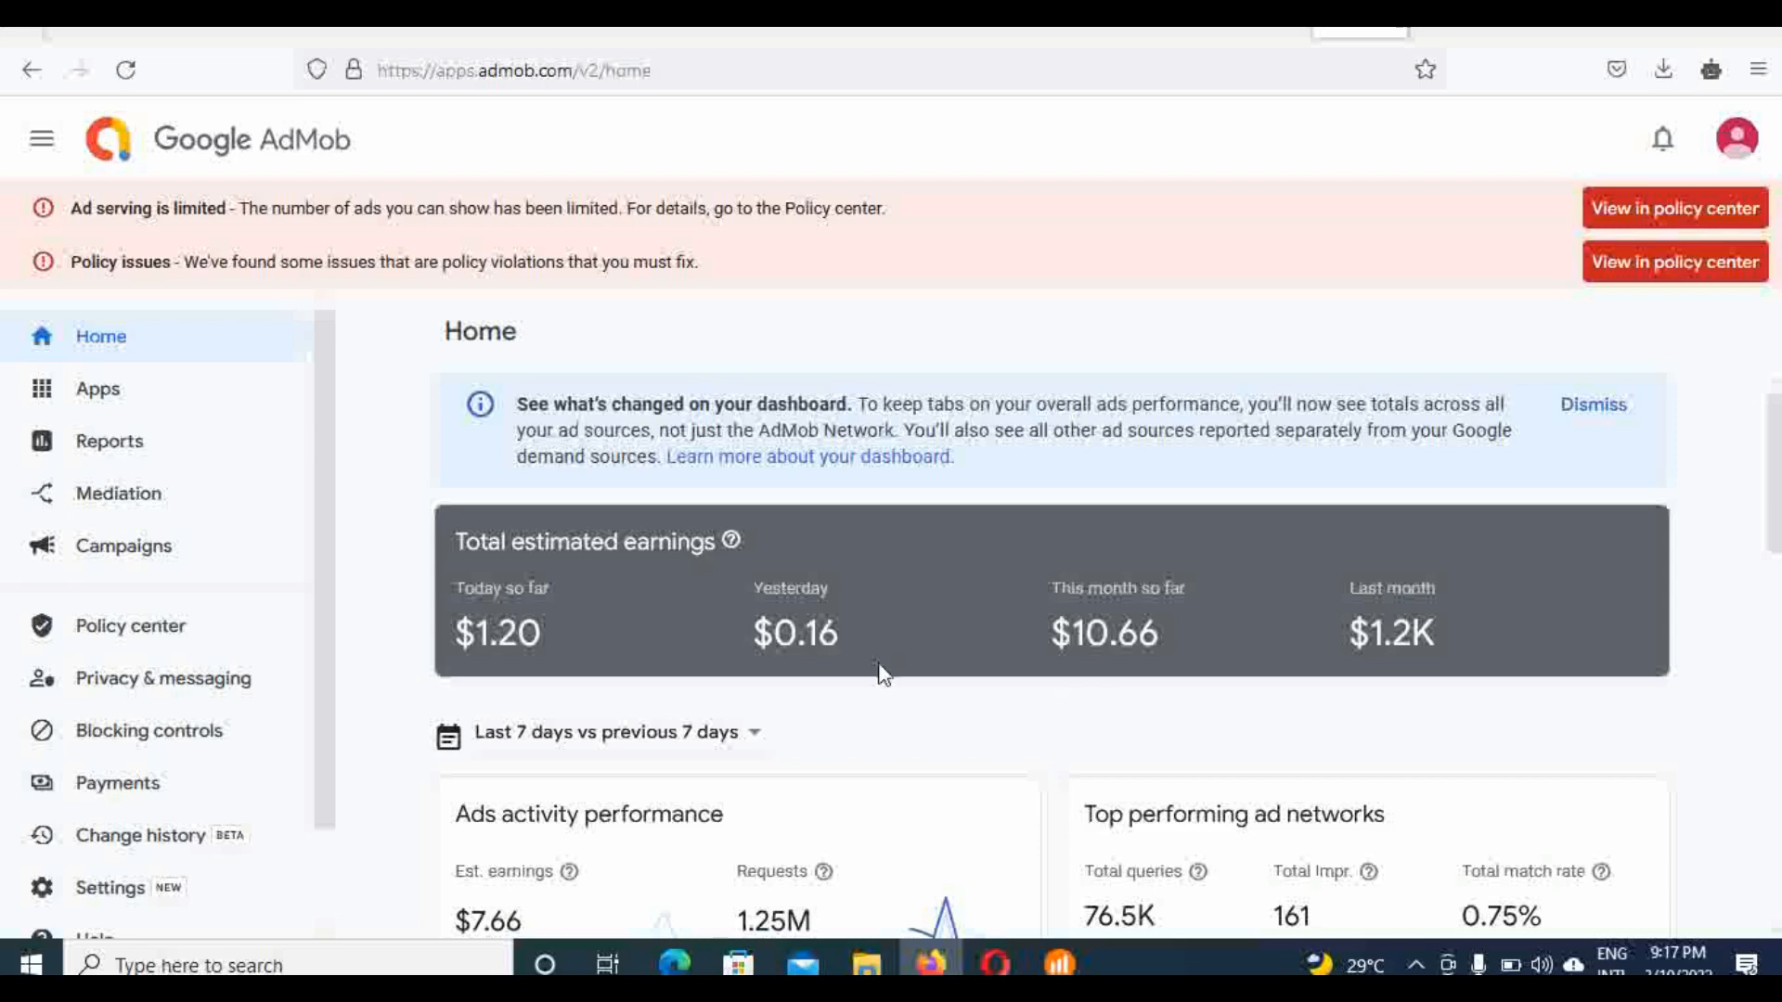
pyautogui.moveTo(1056, 615)
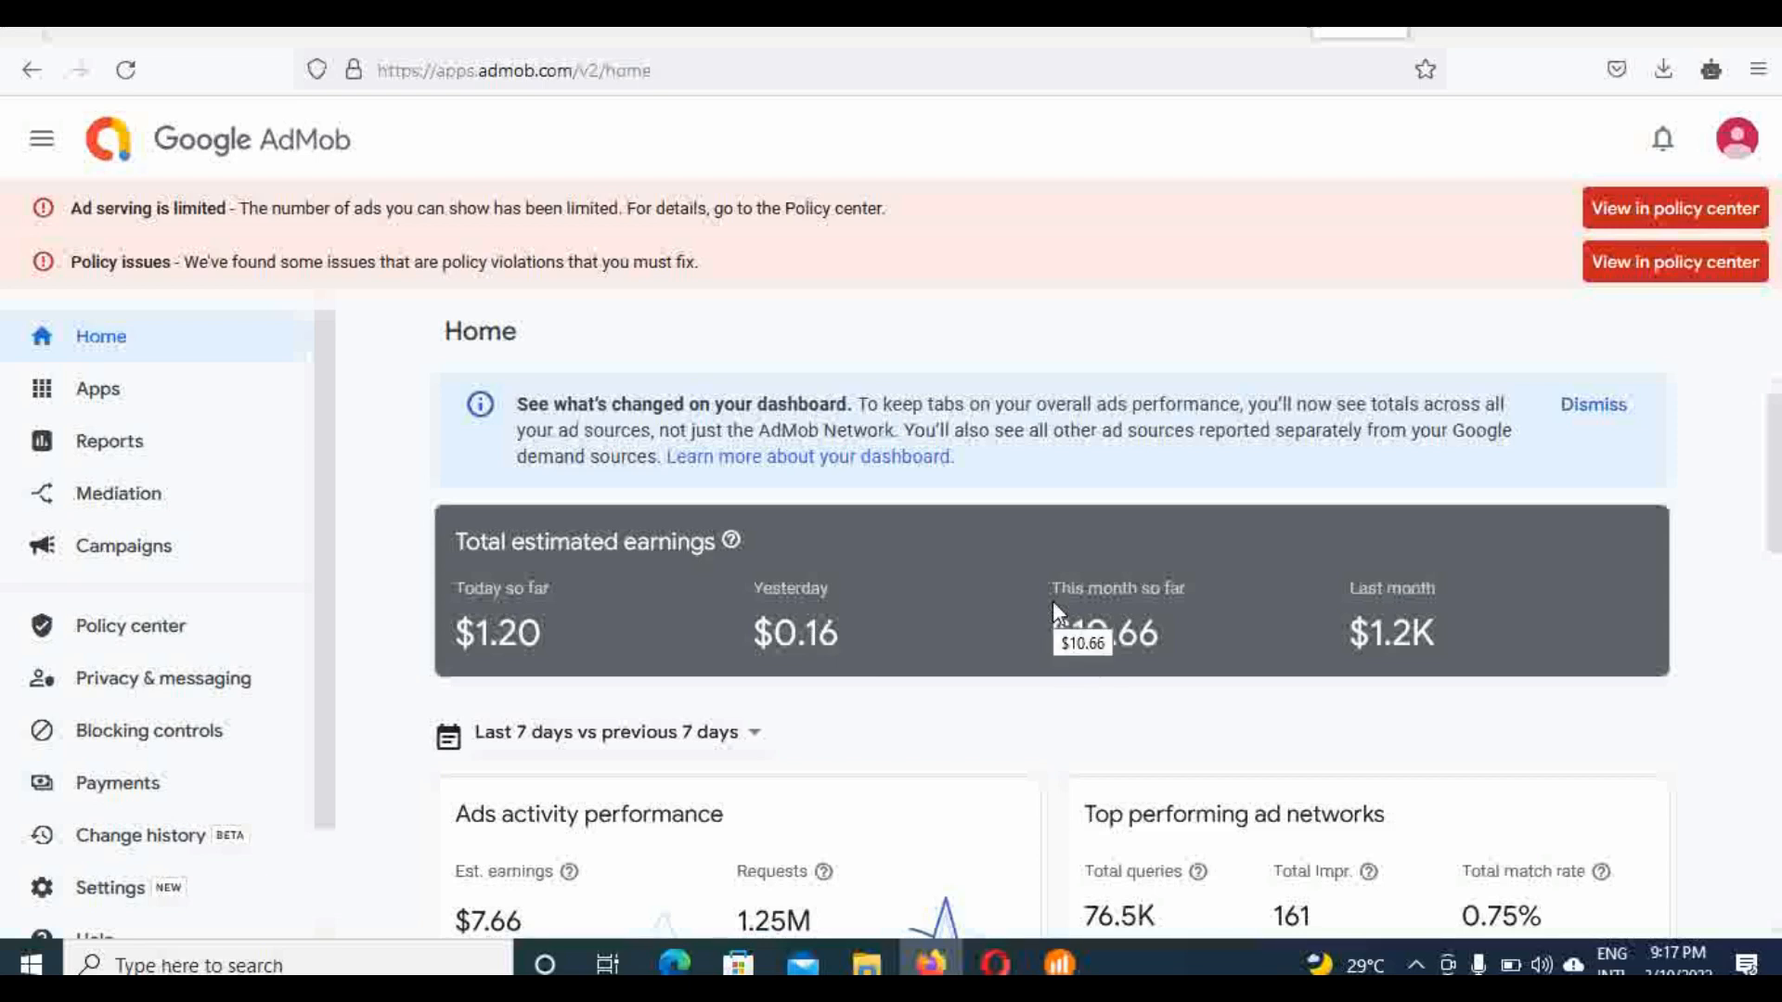
pyautogui.moveTo(1012, 799)
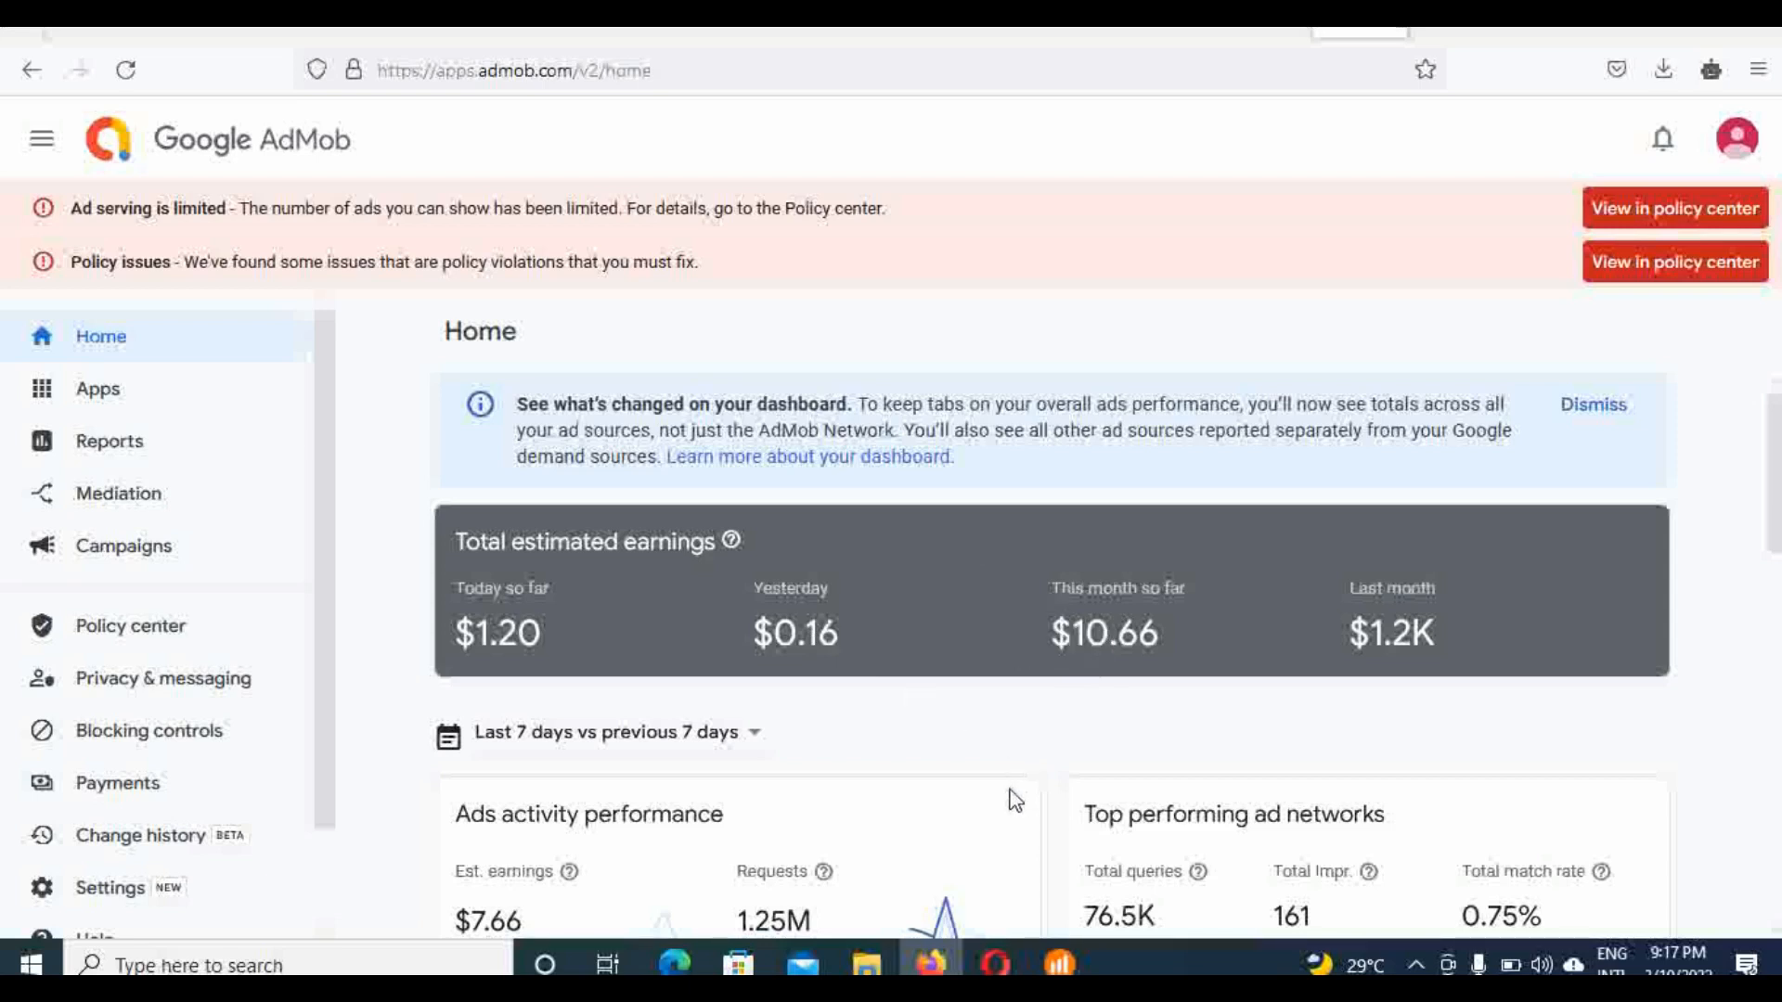
pyautogui.moveTo(1014, 828)
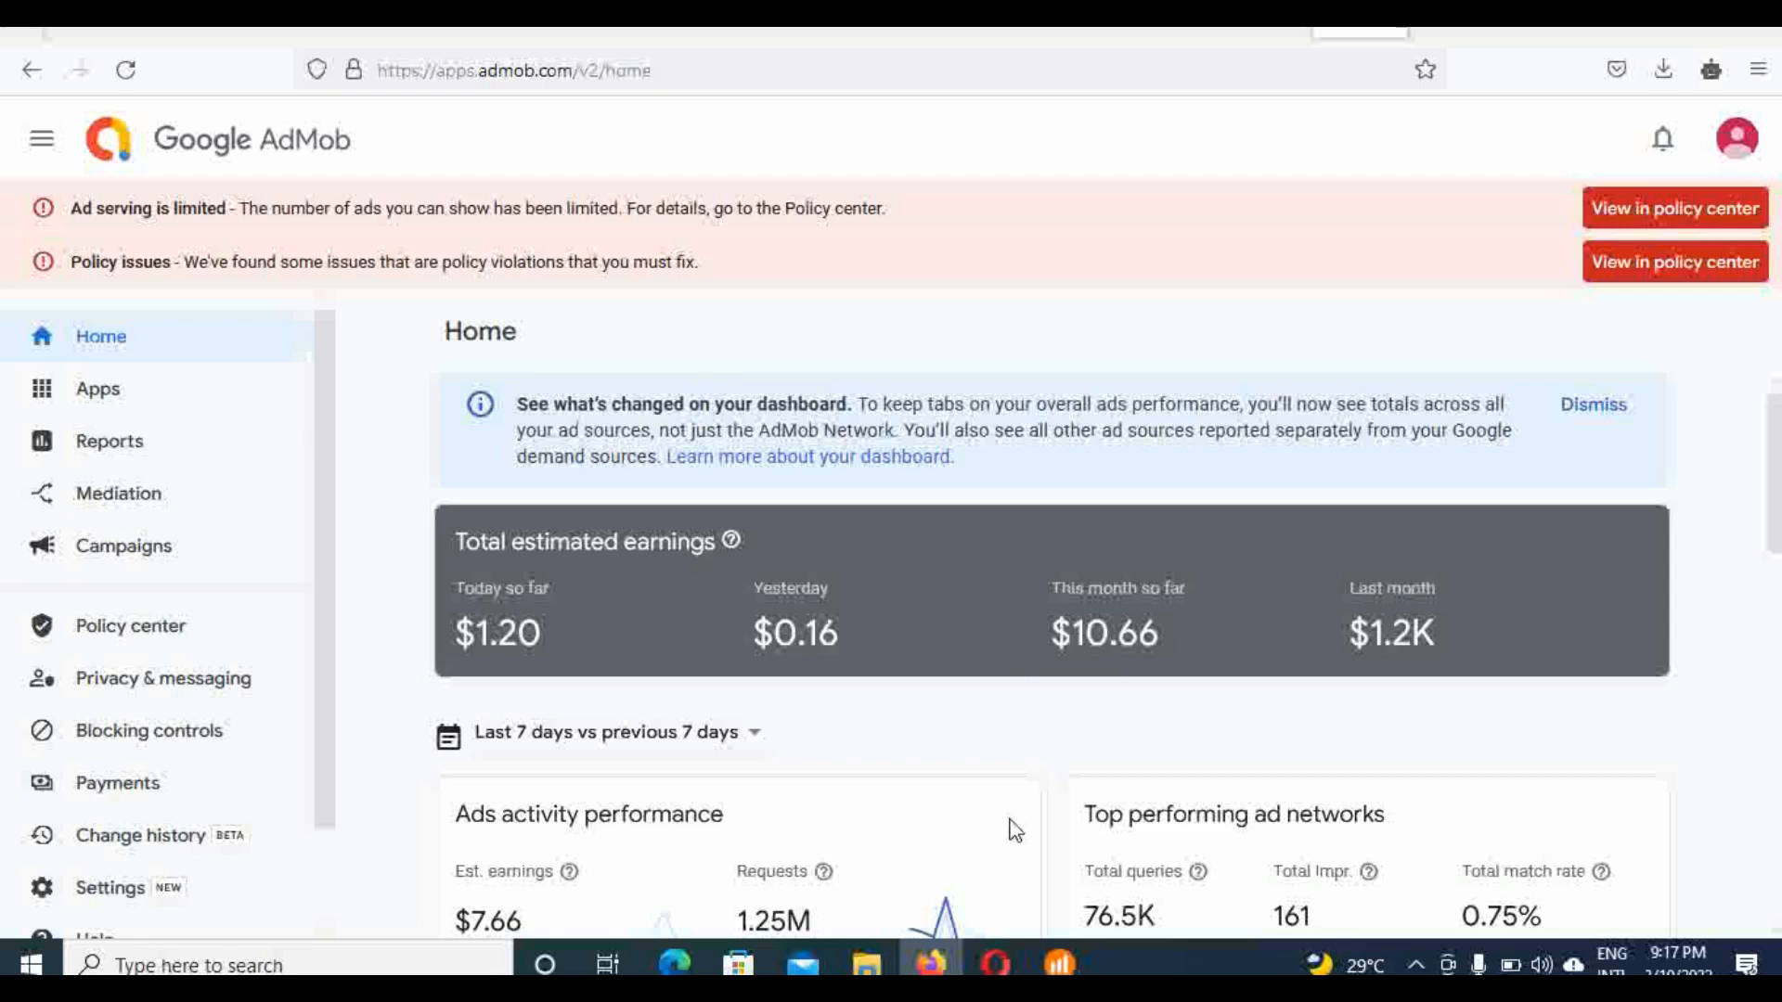
pyautogui.moveTo(770, 737)
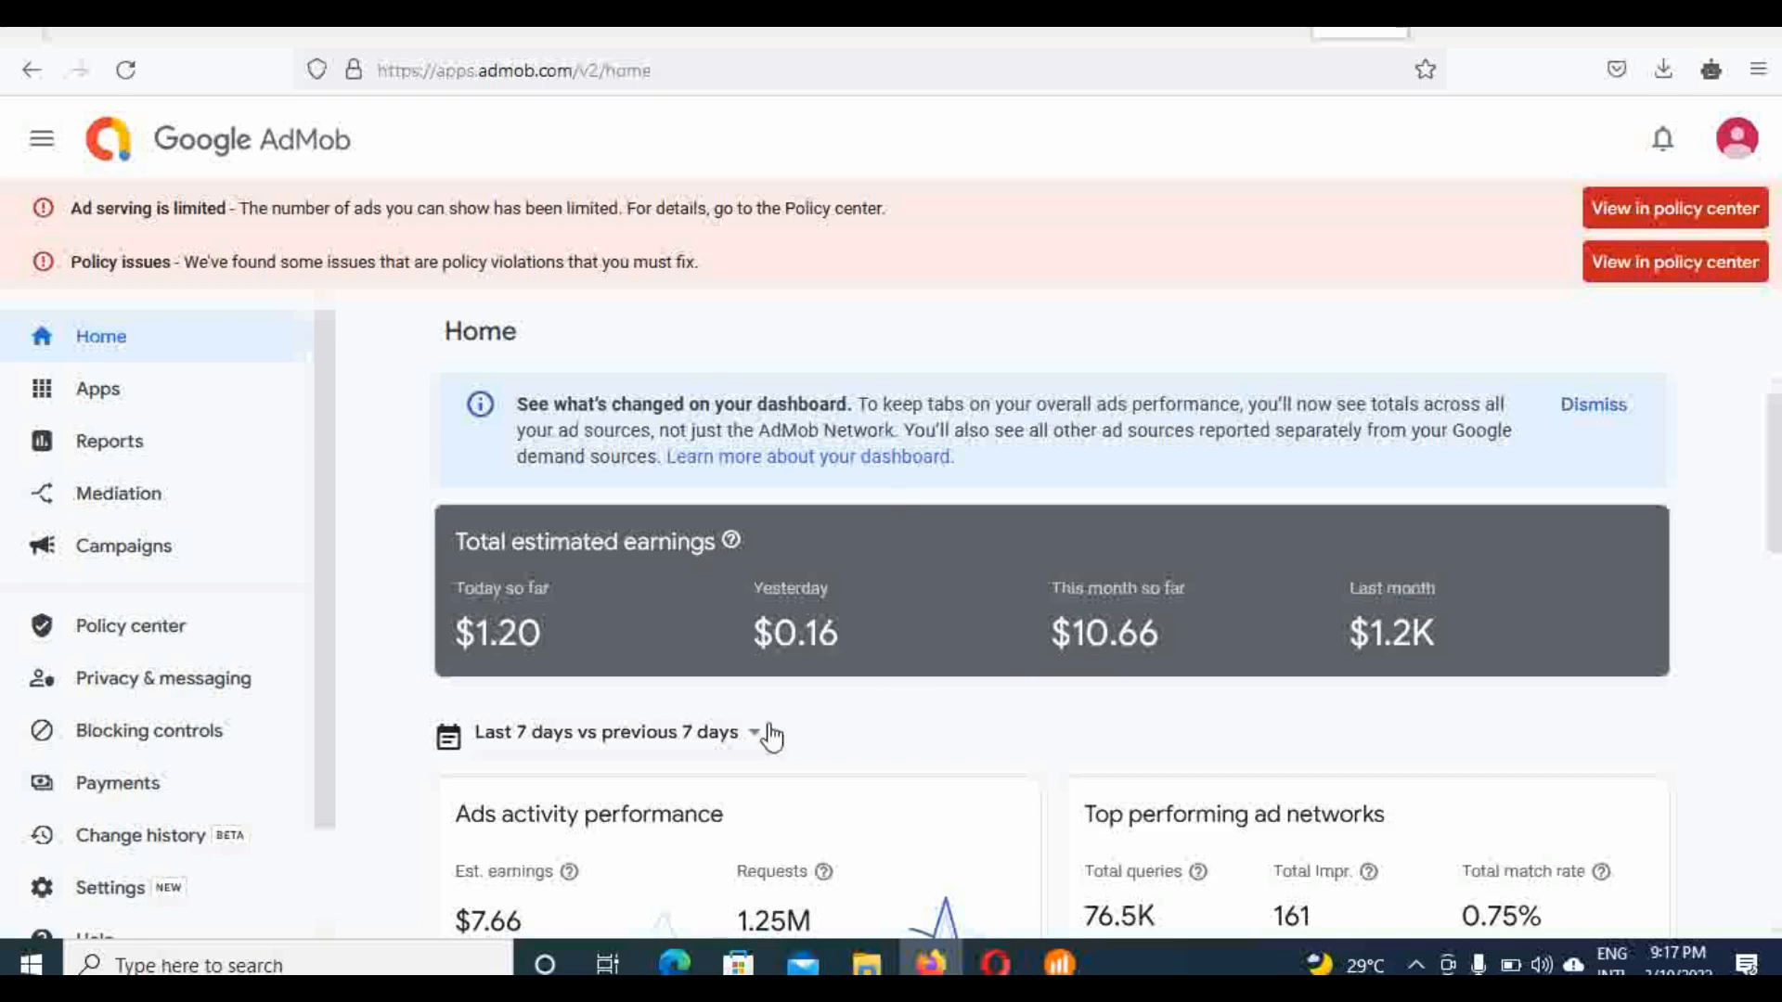
pyautogui.moveTo(890, 705)
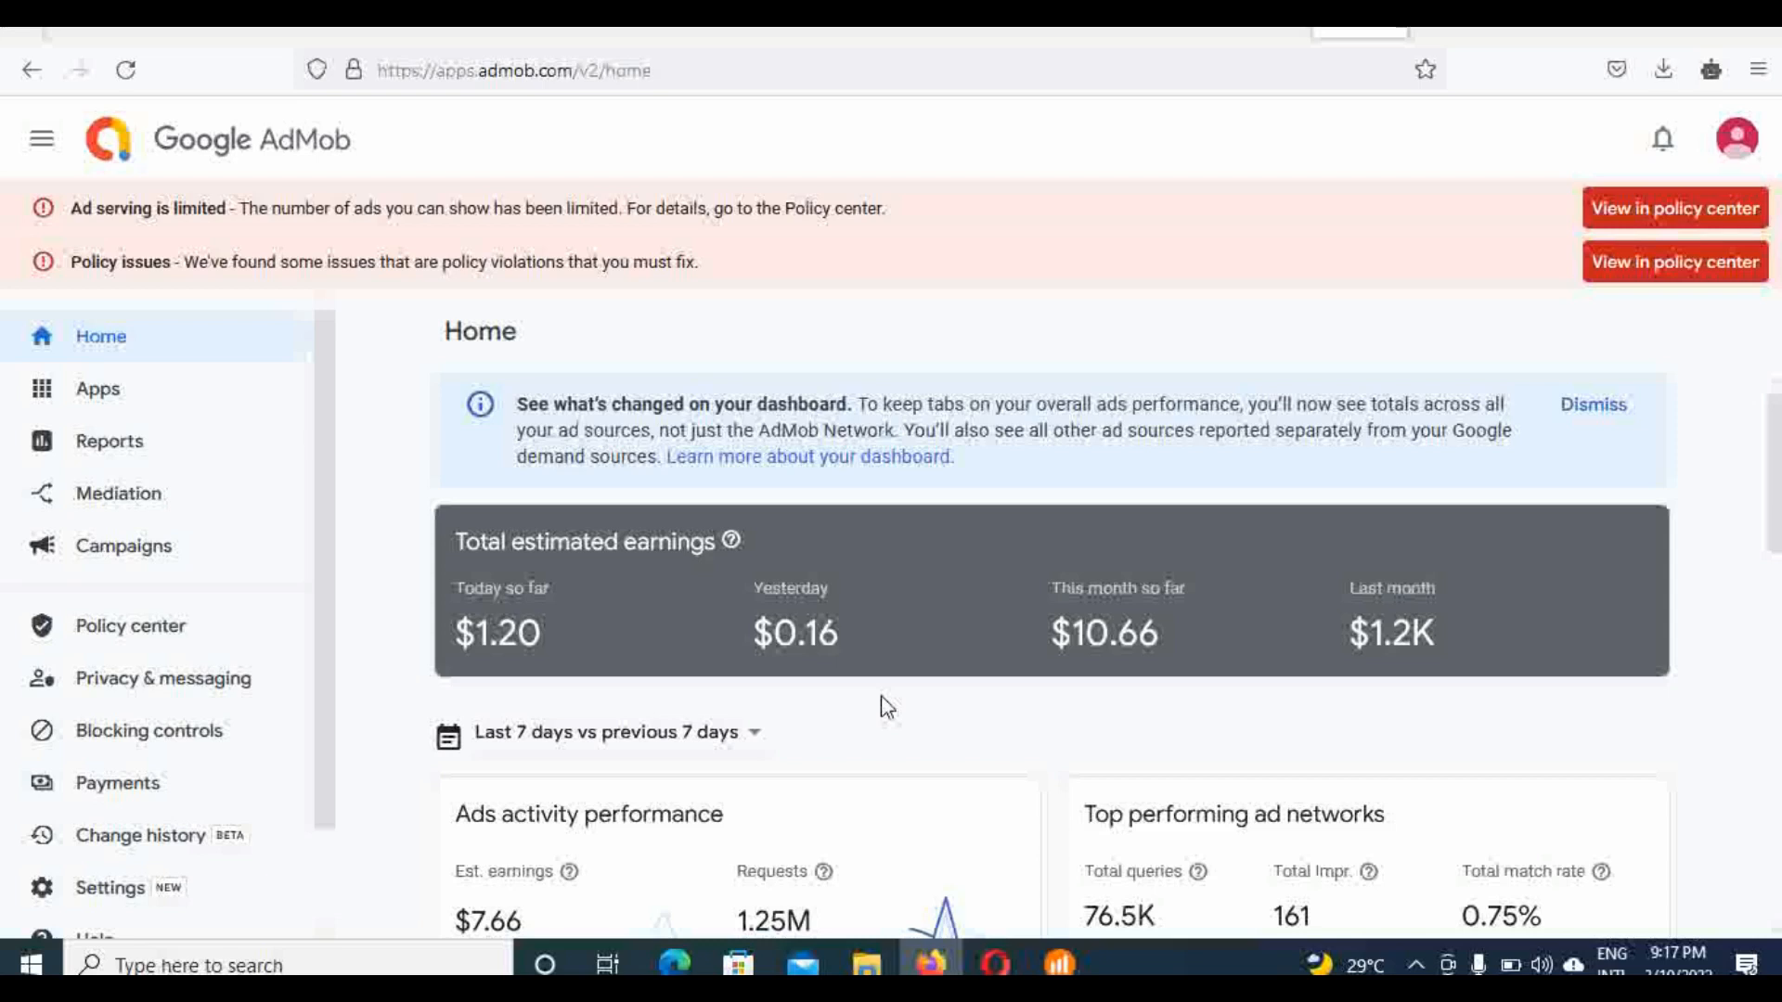
pyautogui.moveTo(975, 755)
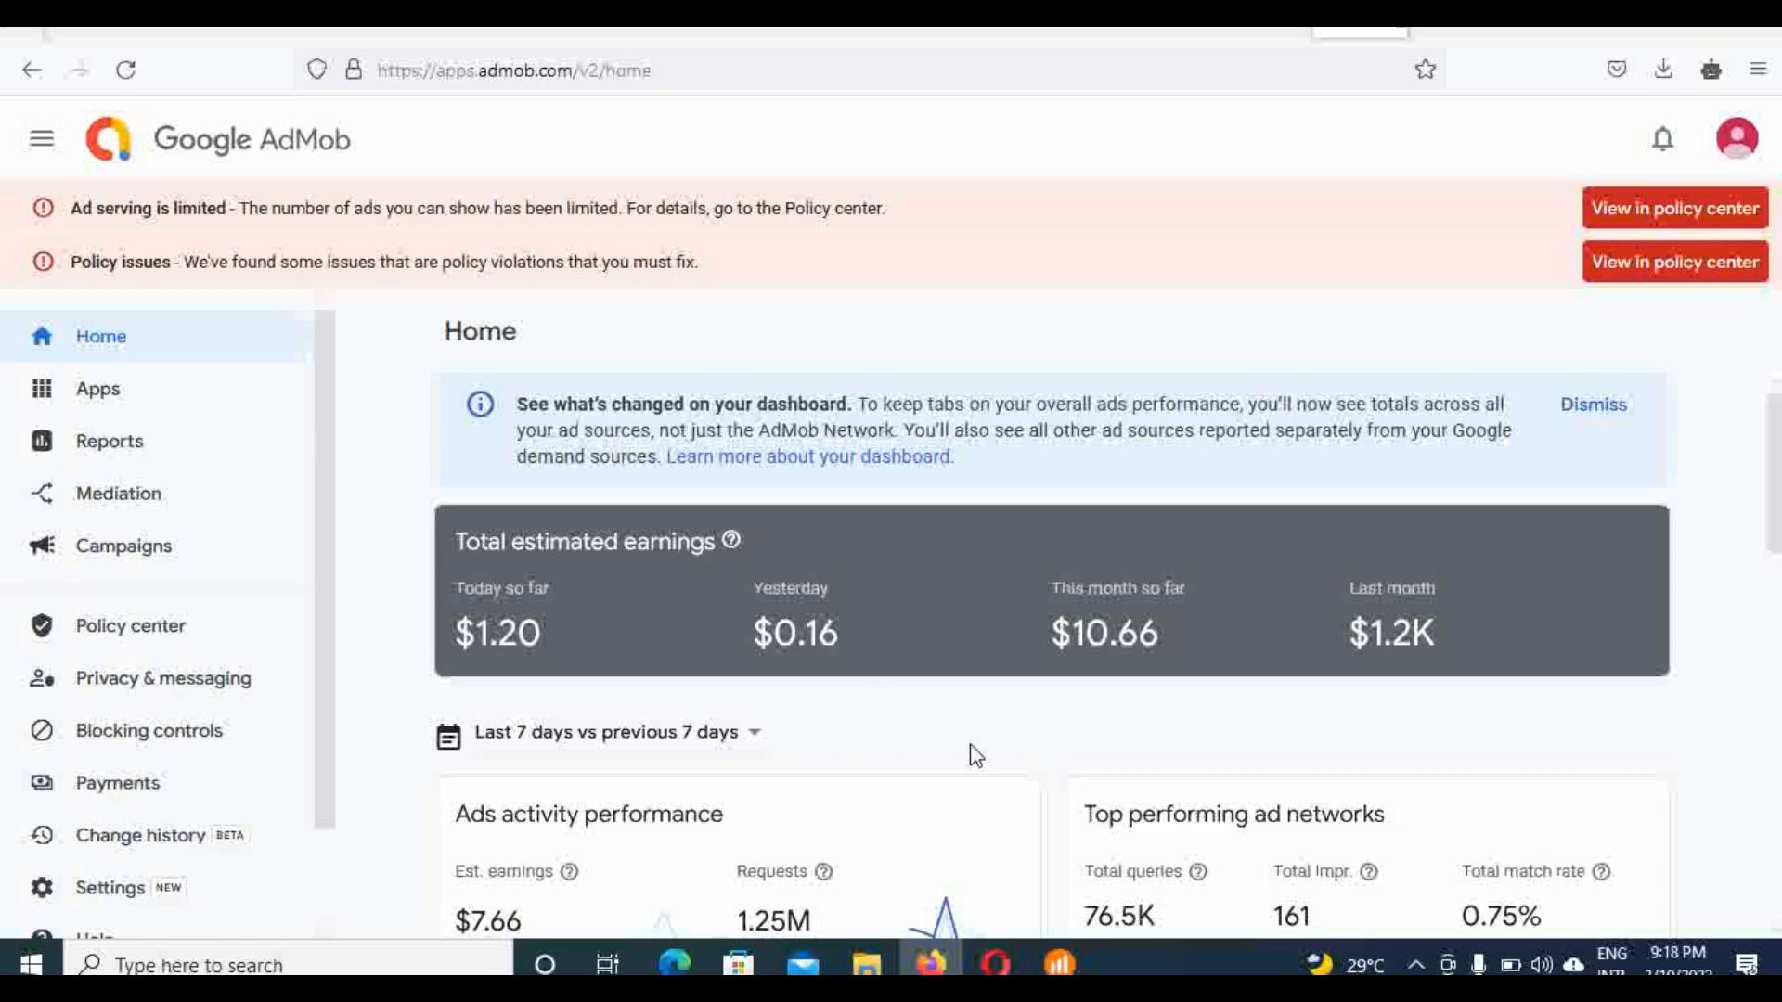
pyautogui.moveTo(1004, 351)
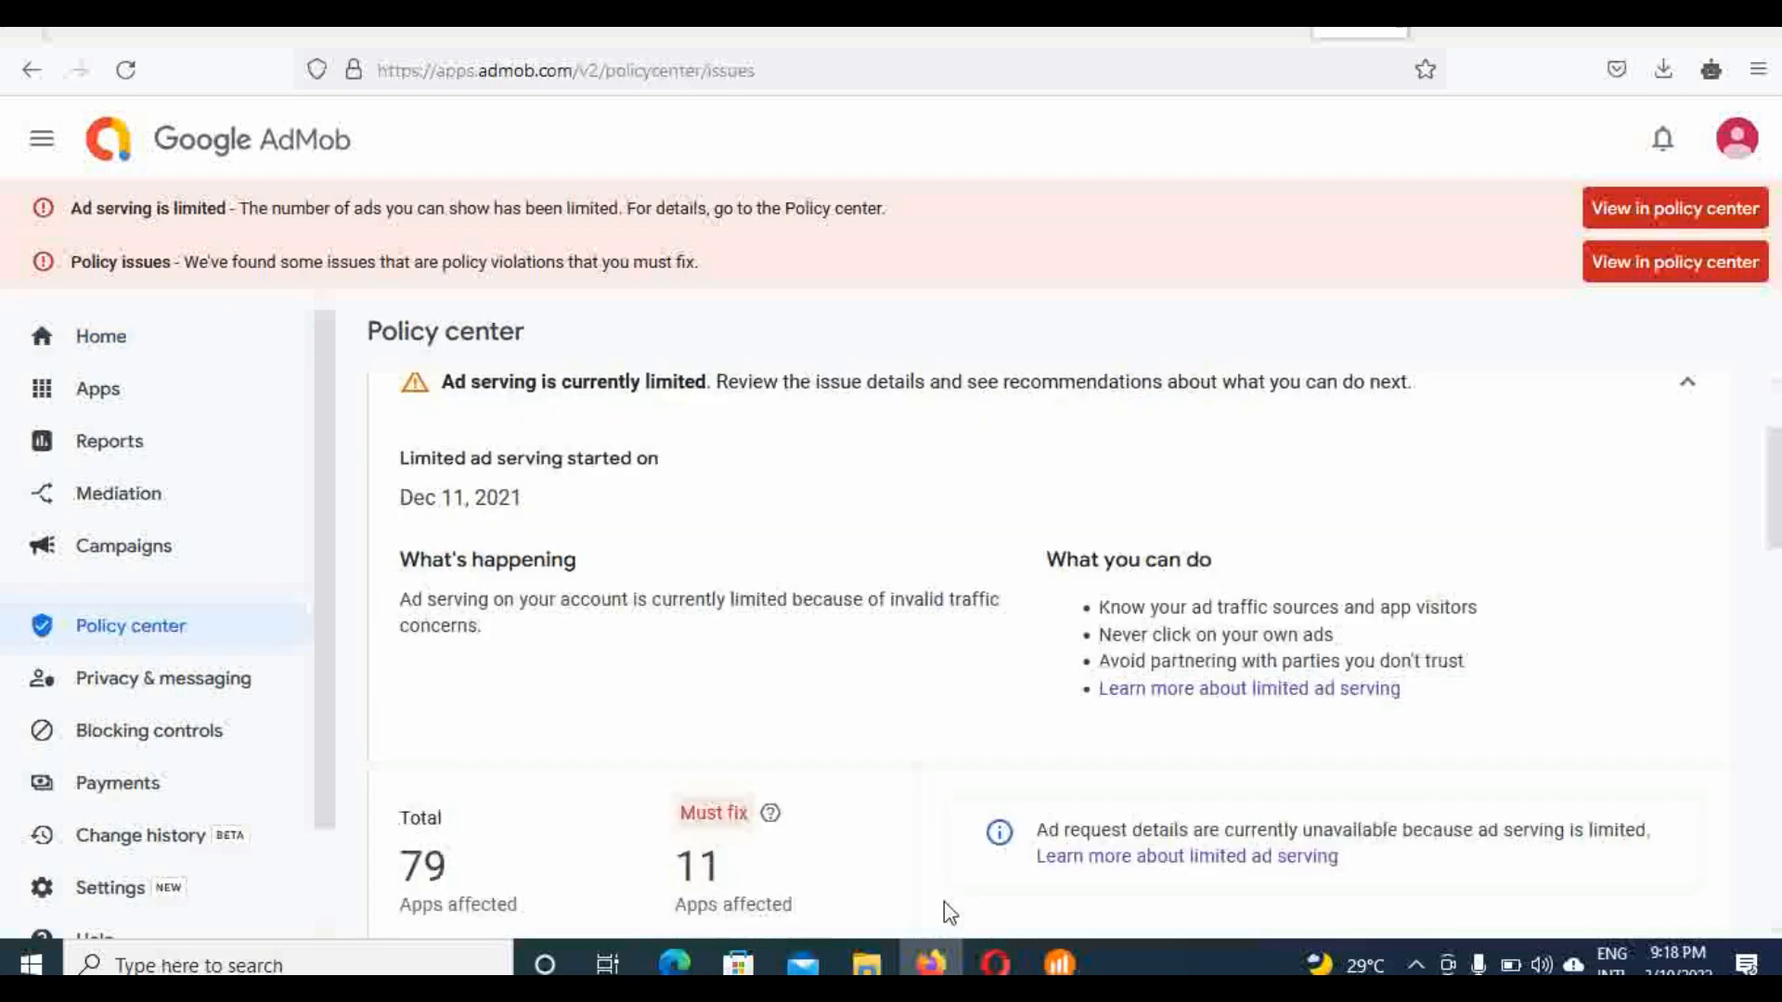
pyautogui.moveTo(459, 807)
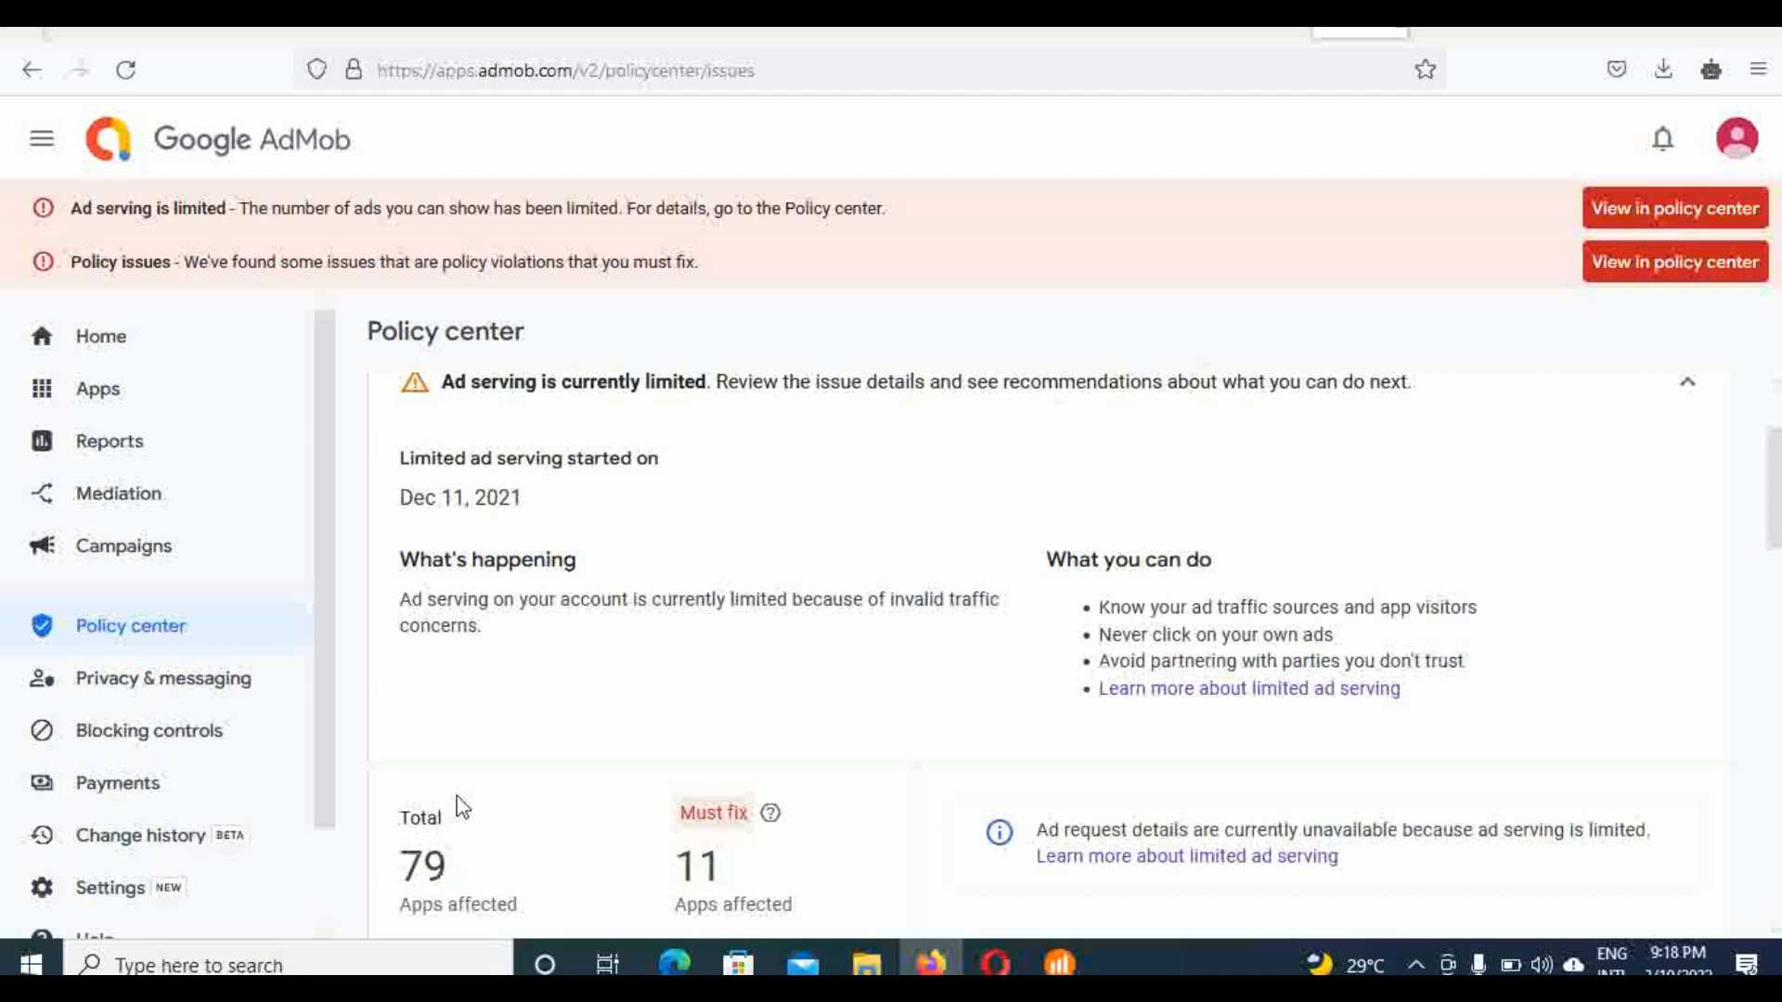
pyautogui.moveTo(390, 850)
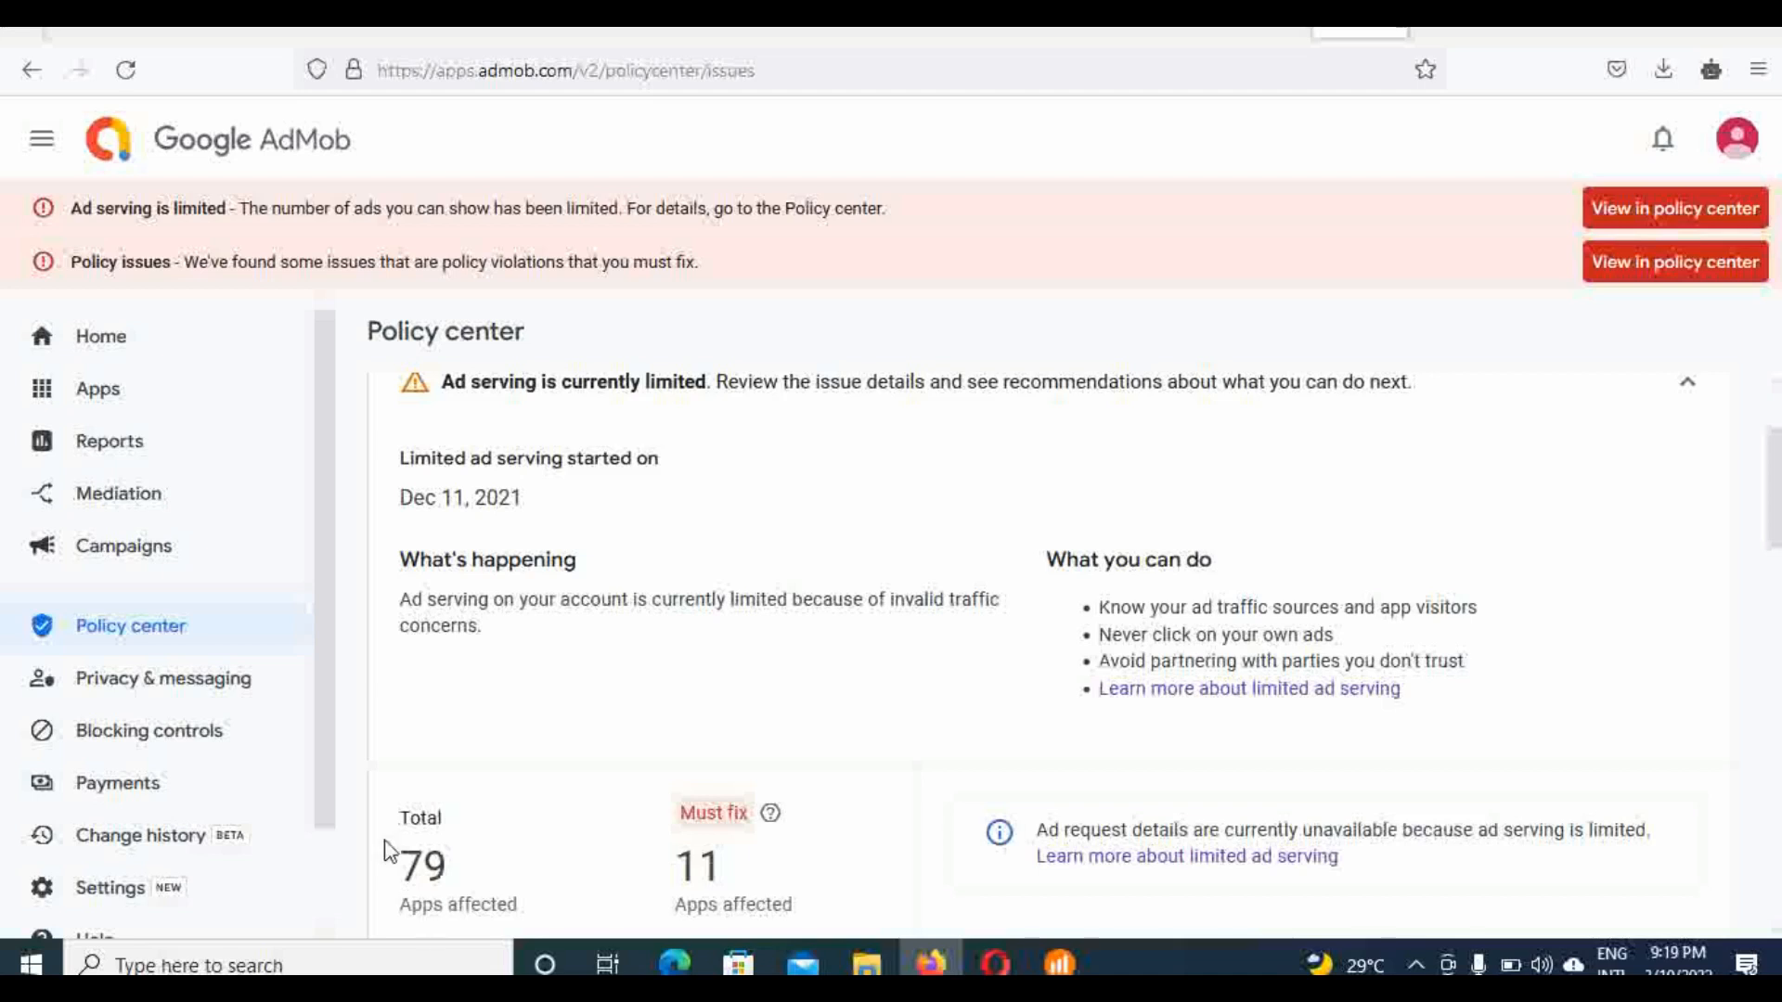
pyautogui.moveTo(546, 796)
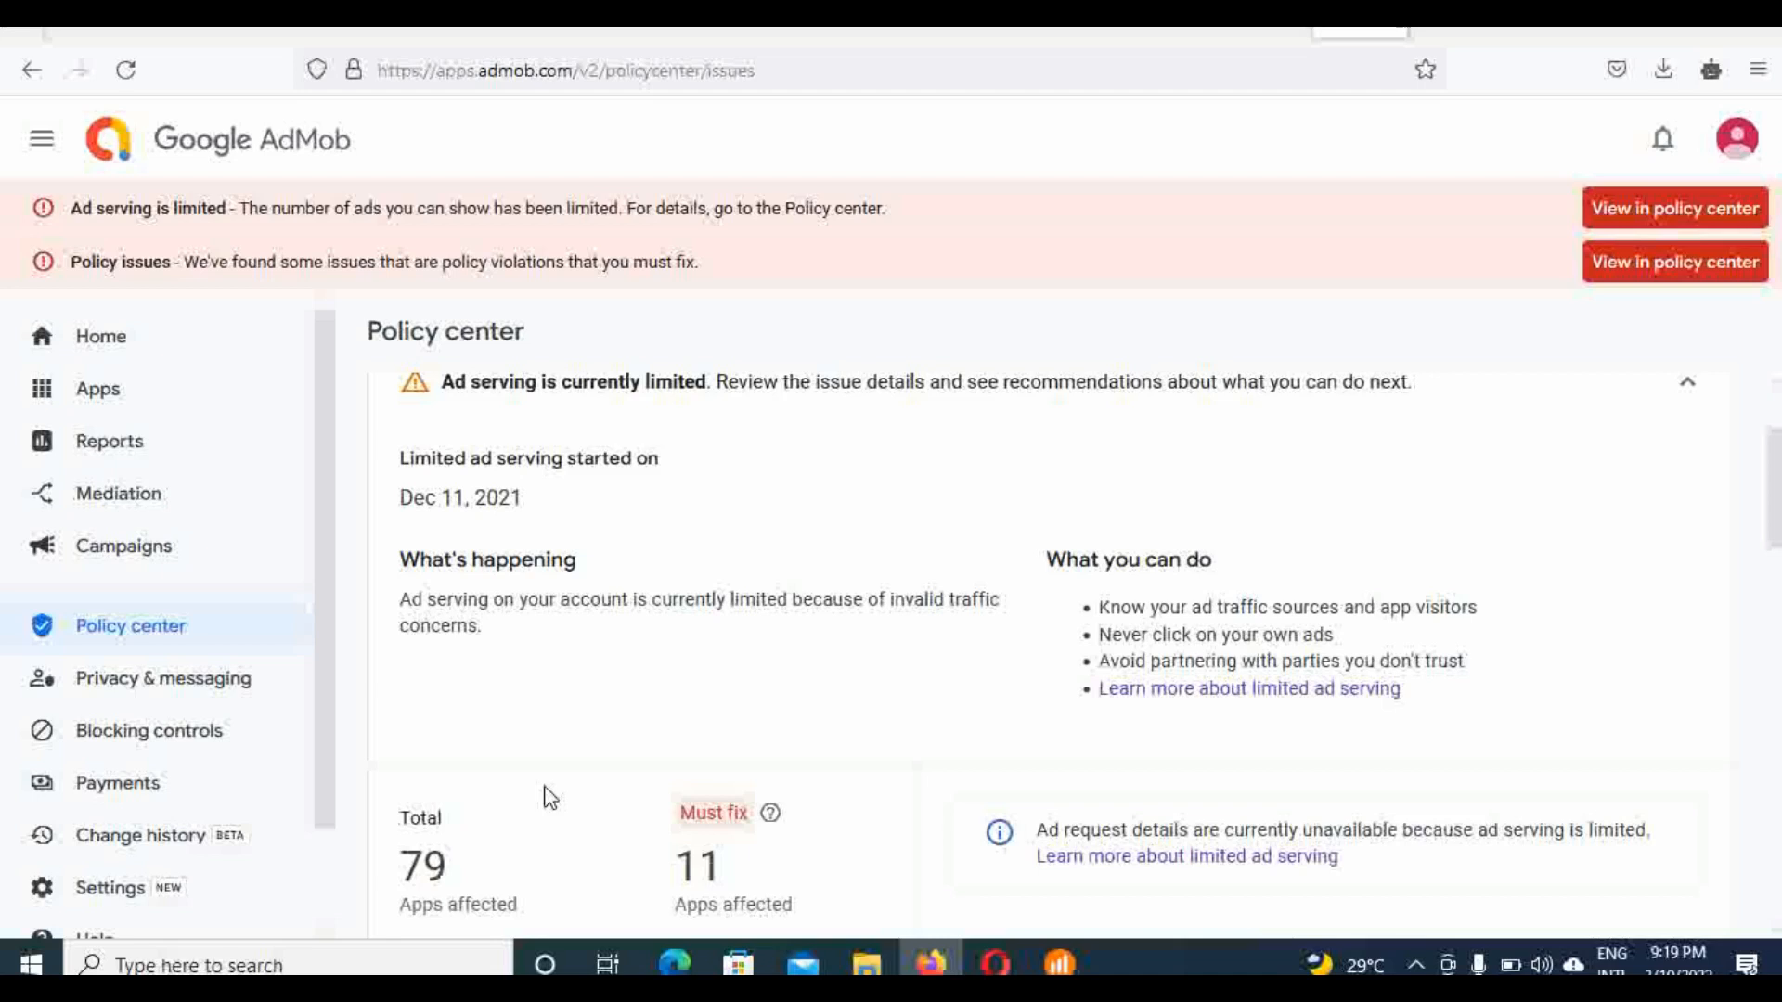
pyautogui.moveTo(653, 722)
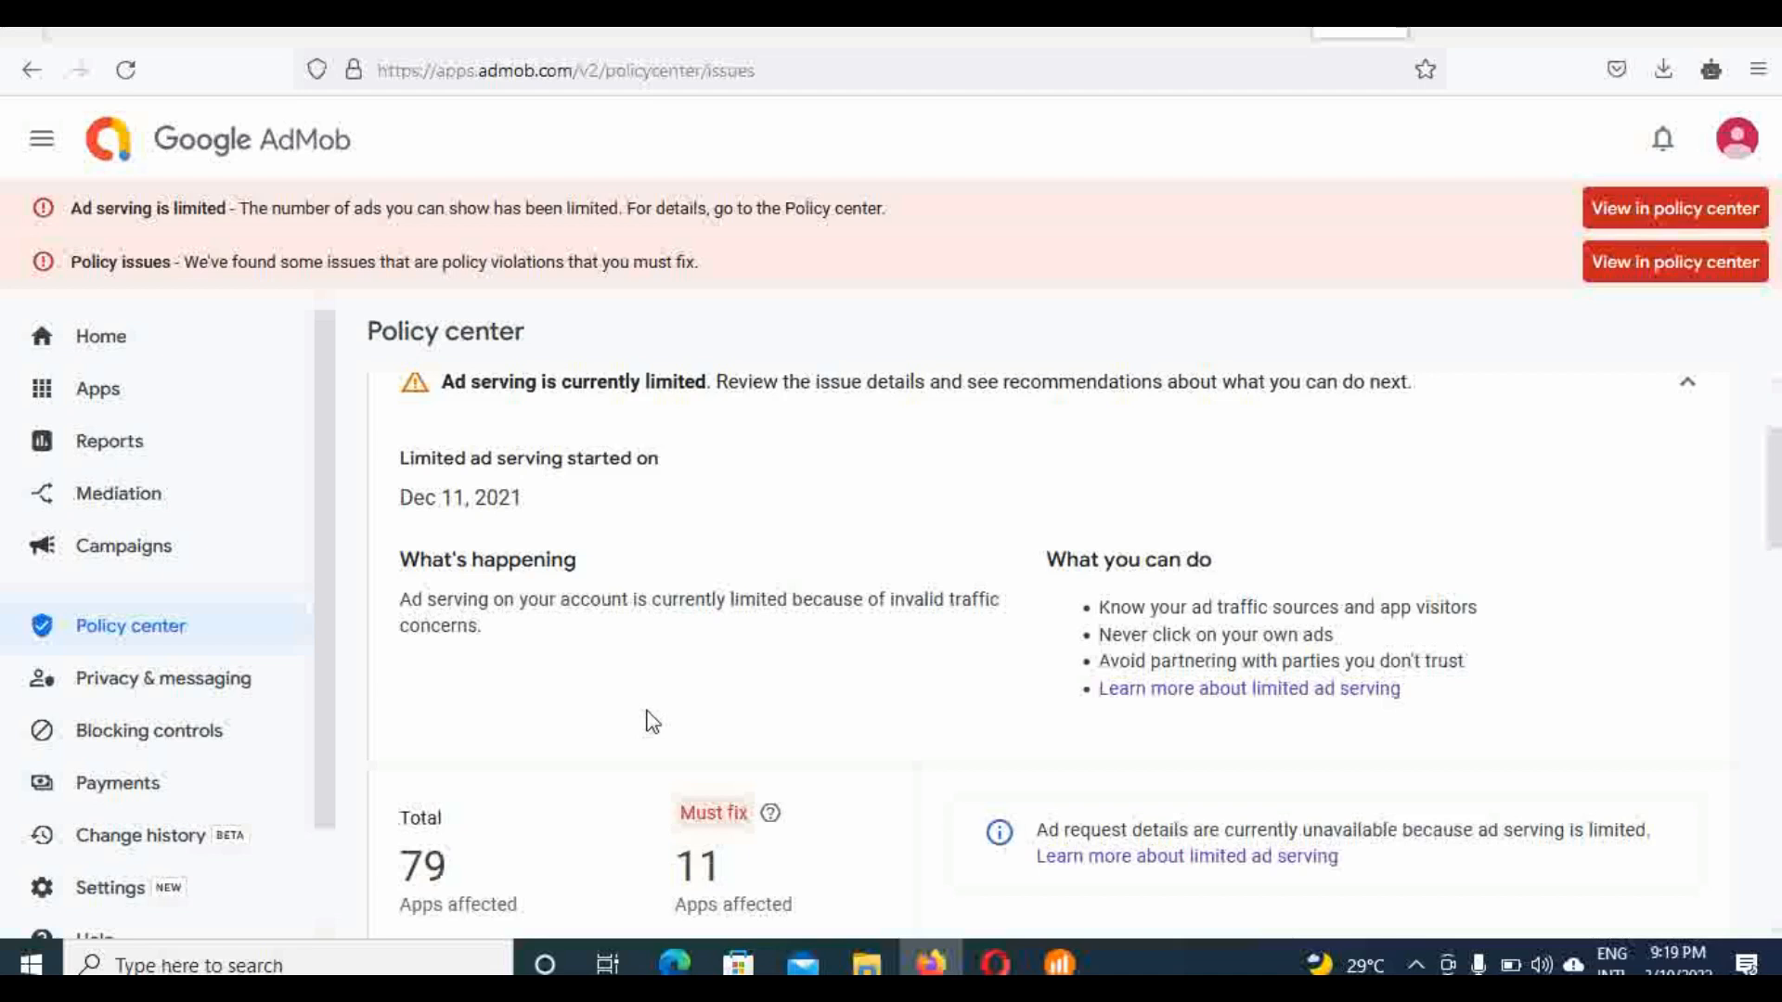
pyautogui.moveTo(1188, 706)
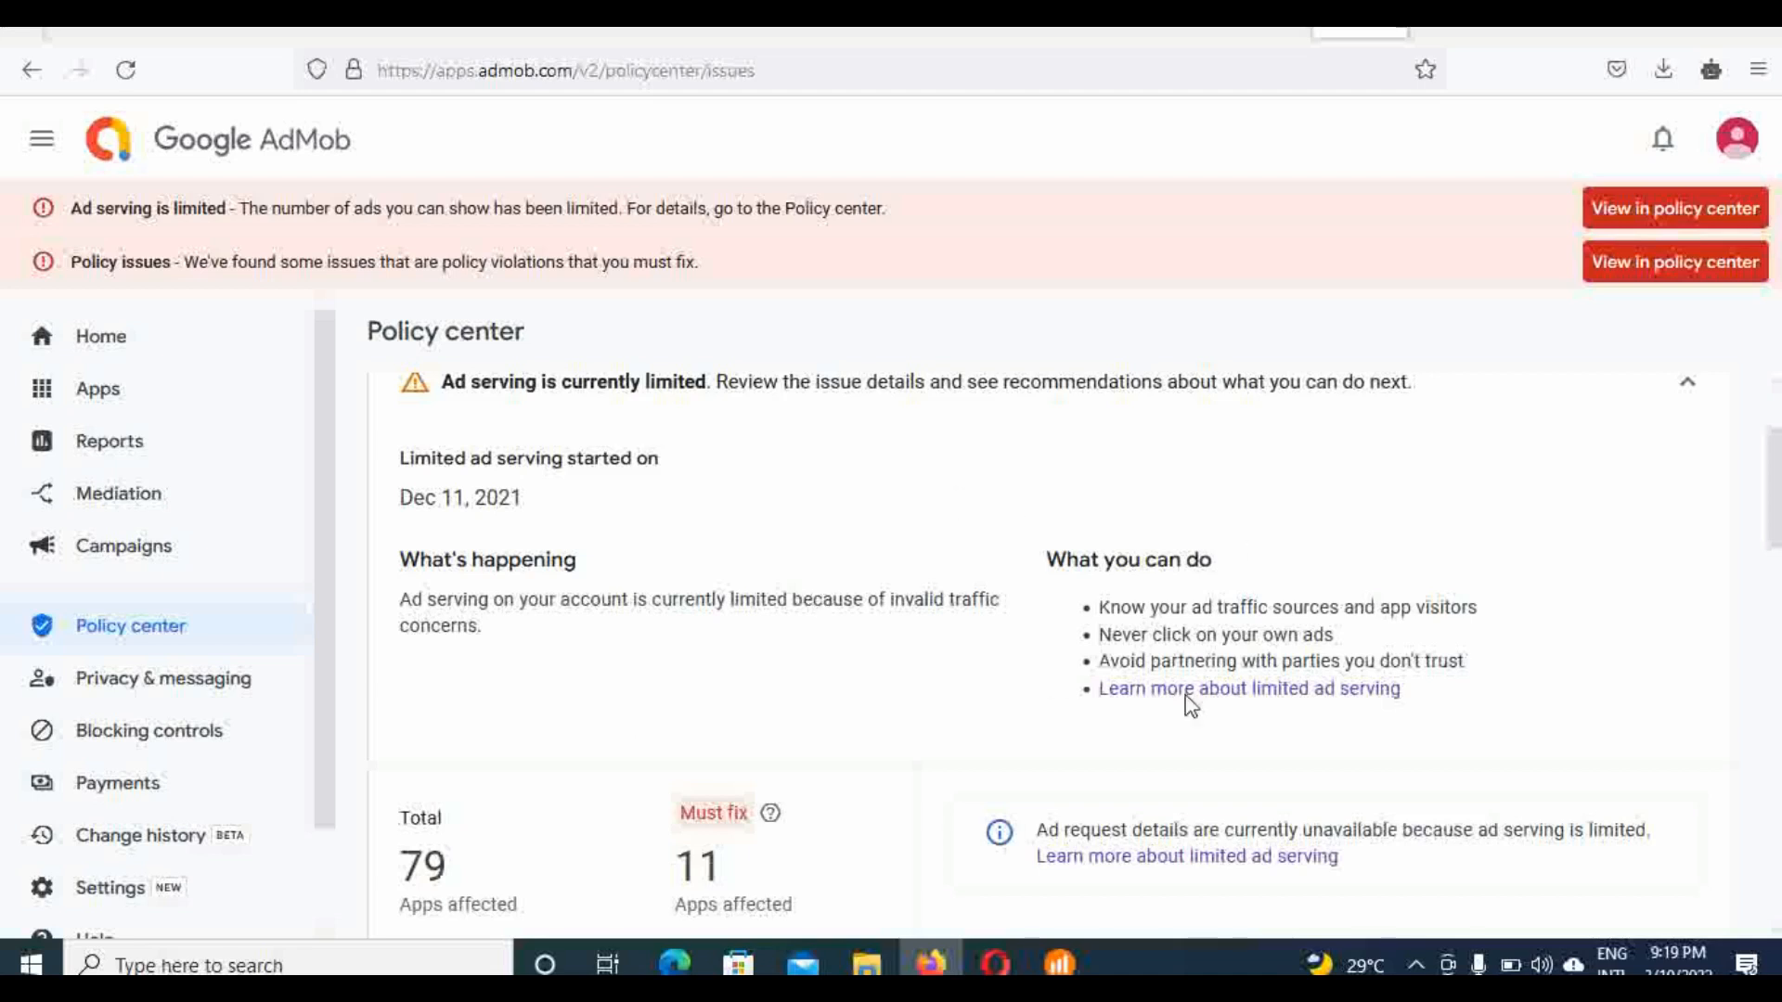
pyautogui.moveTo(1270, 614)
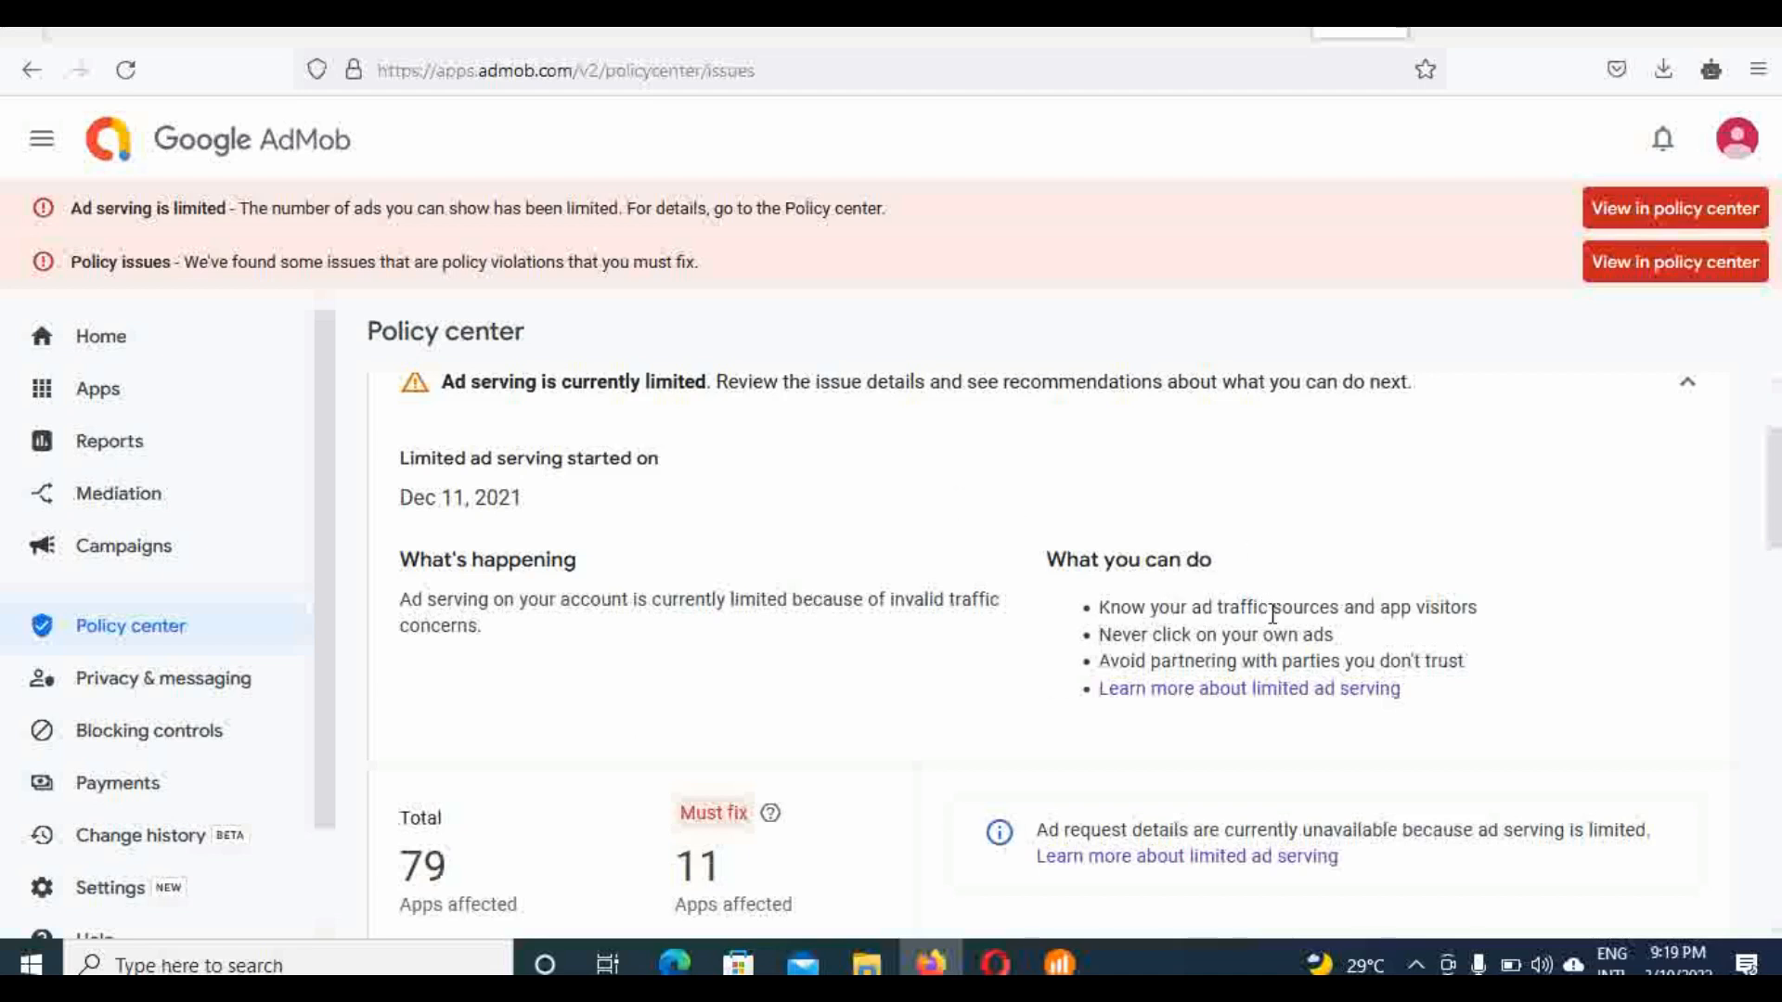
pyautogui.moveTo(1158, 635)
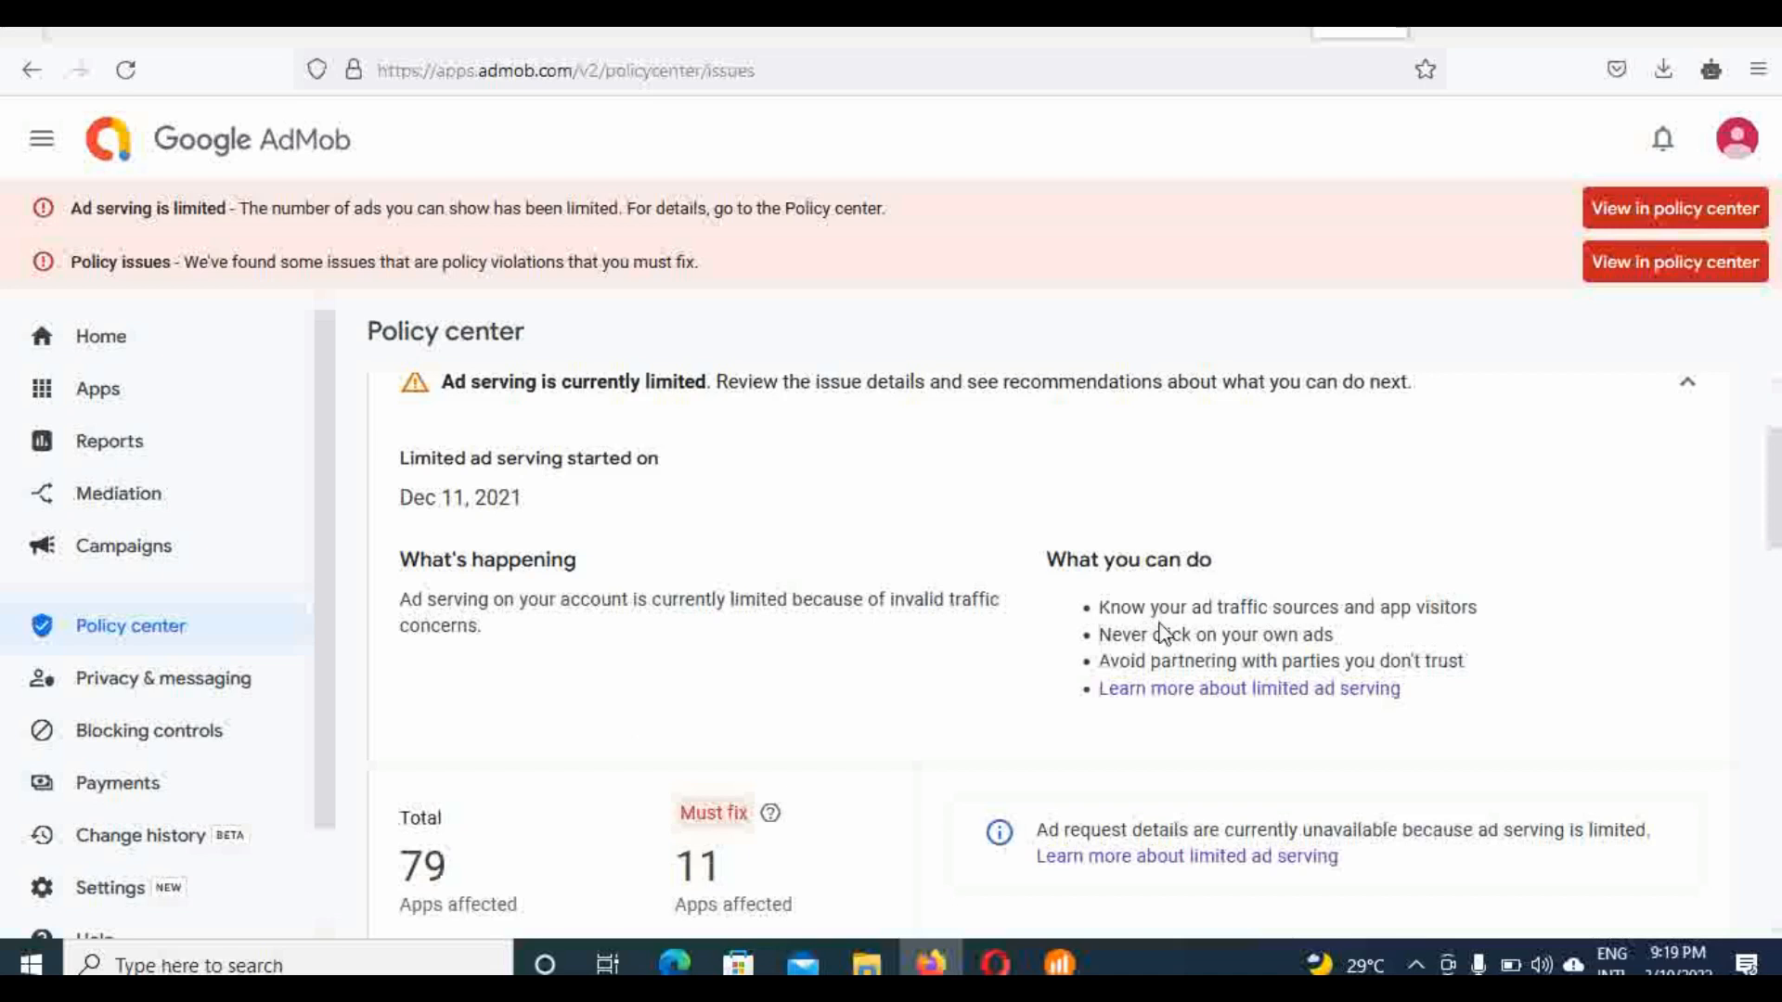
pyautogui.moveTo(1363, 683)
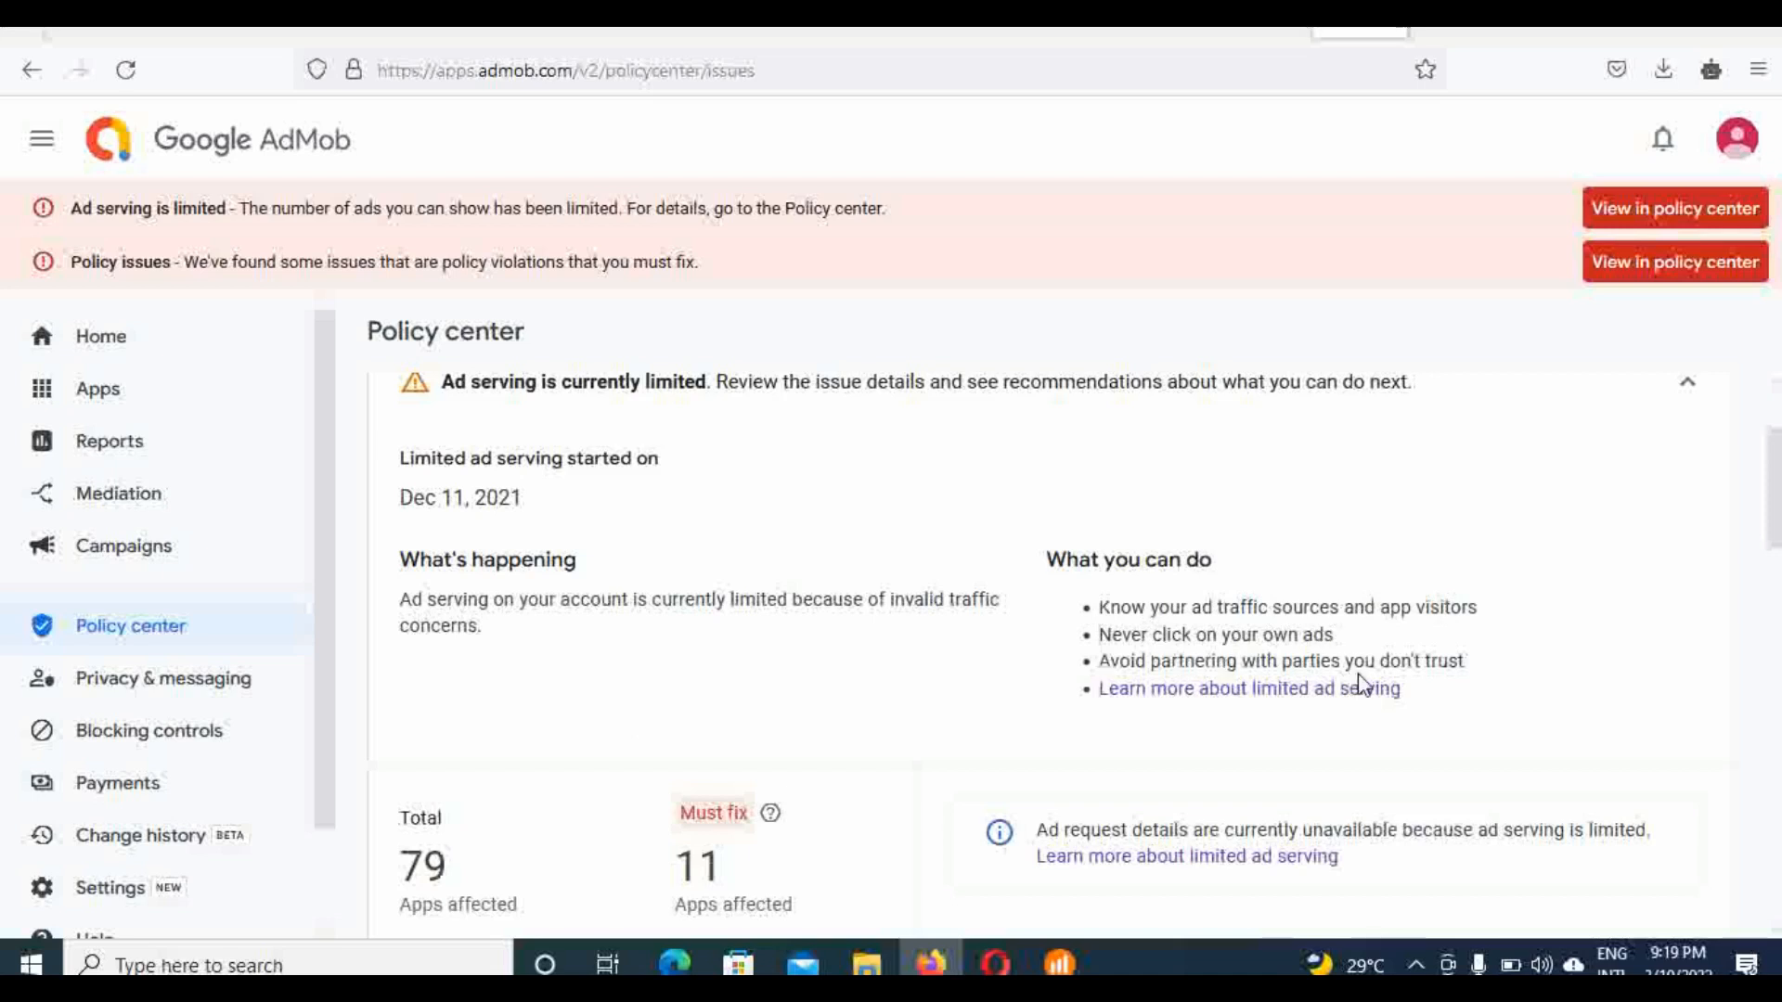
pyautogui.moveTo(885, 644)
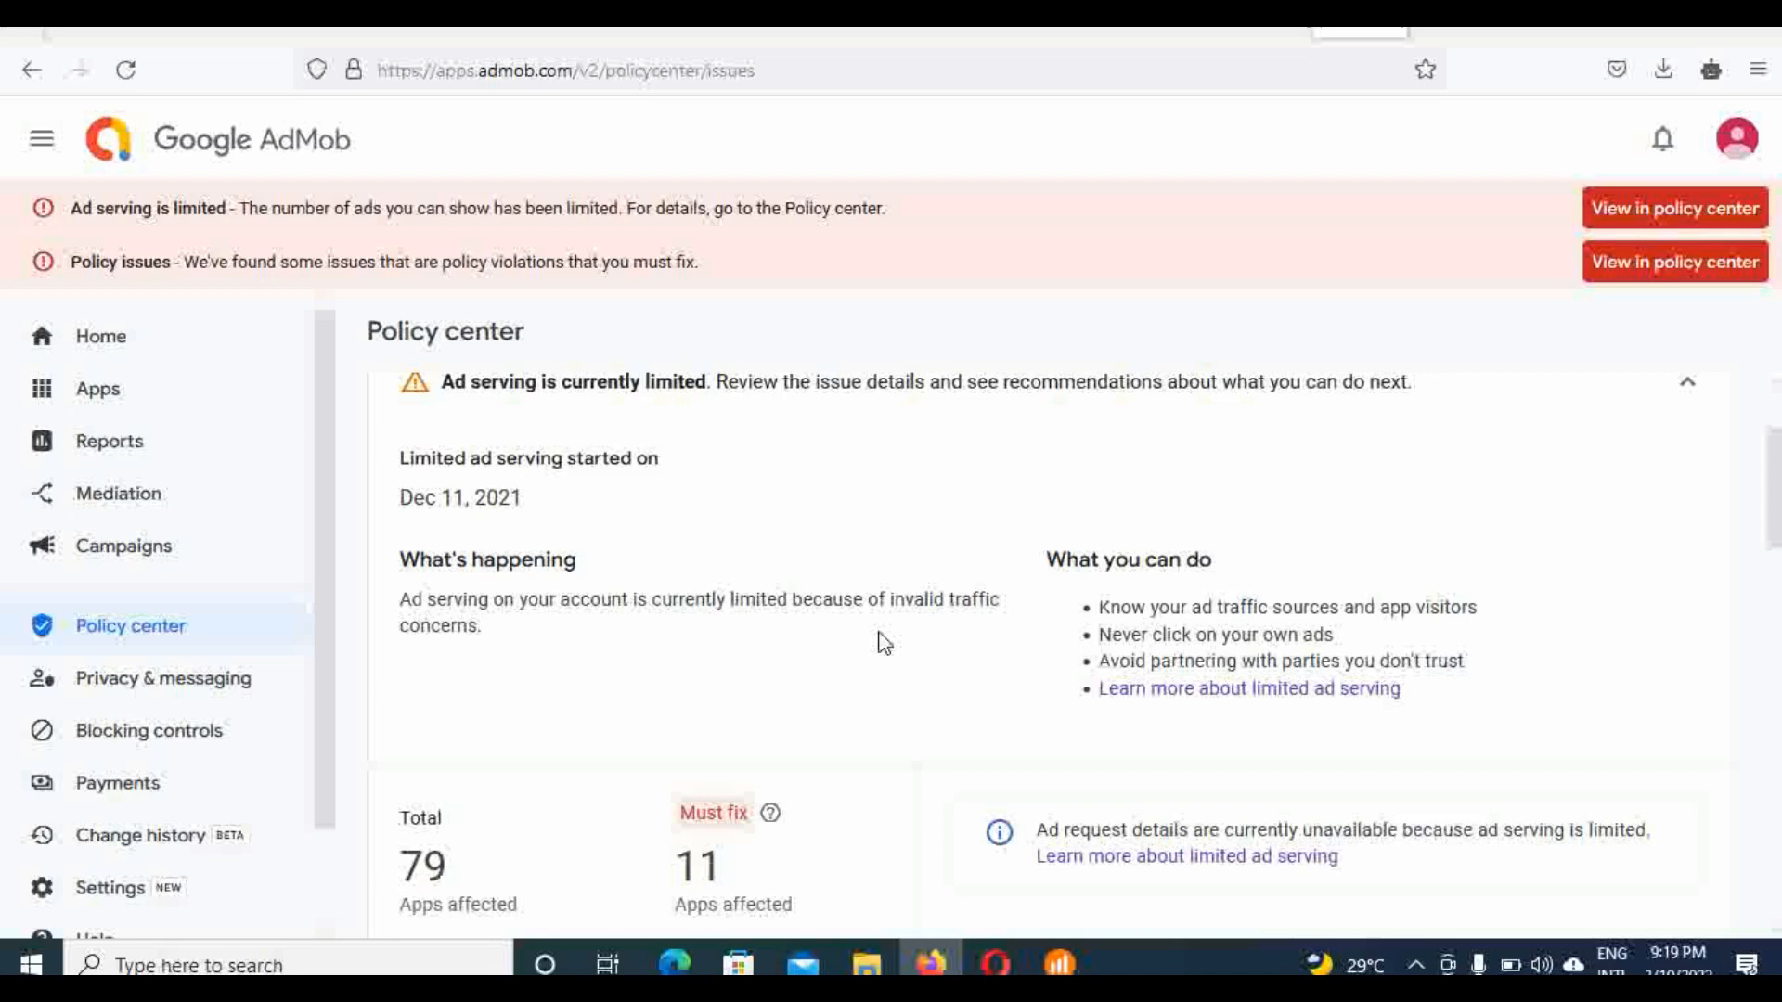
pyautogui.moveTo(823, 485)
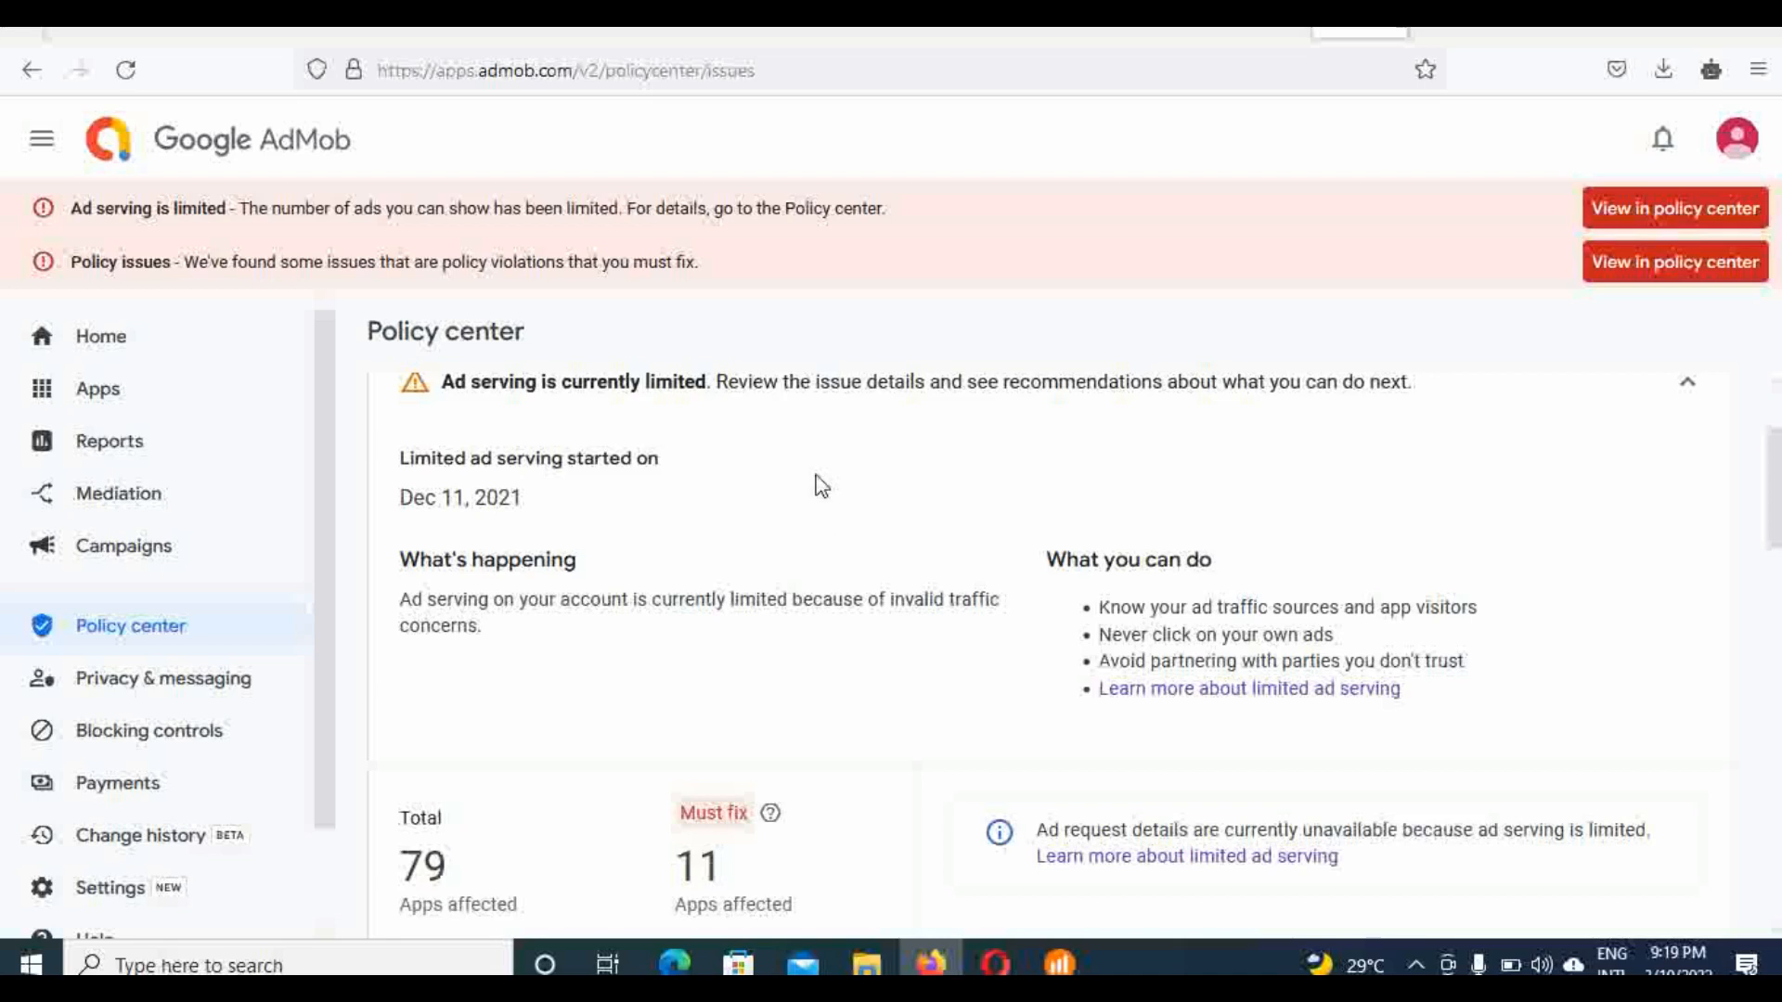
pyautogui.moveTo(130, 353)
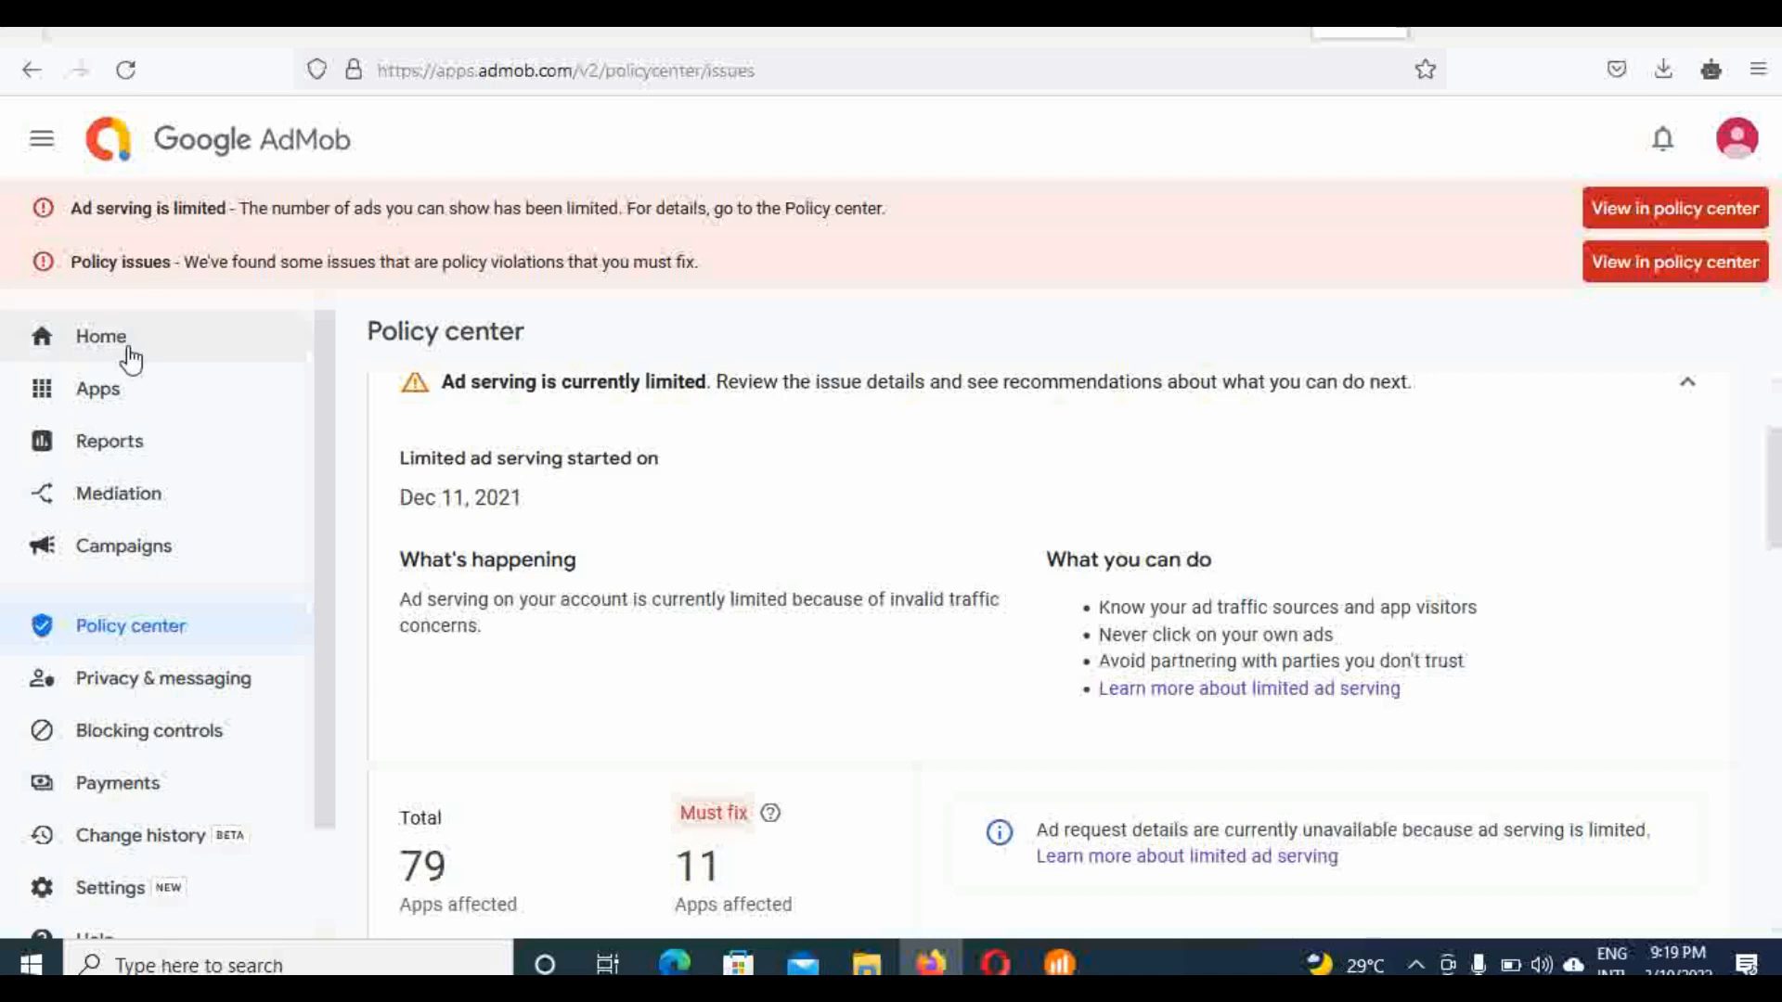
# Step: Return to the Home dashboard showing $7.66 earnings, 1.25M requests and 911 impressions for 7 days
pyautogui.click(100, 336)
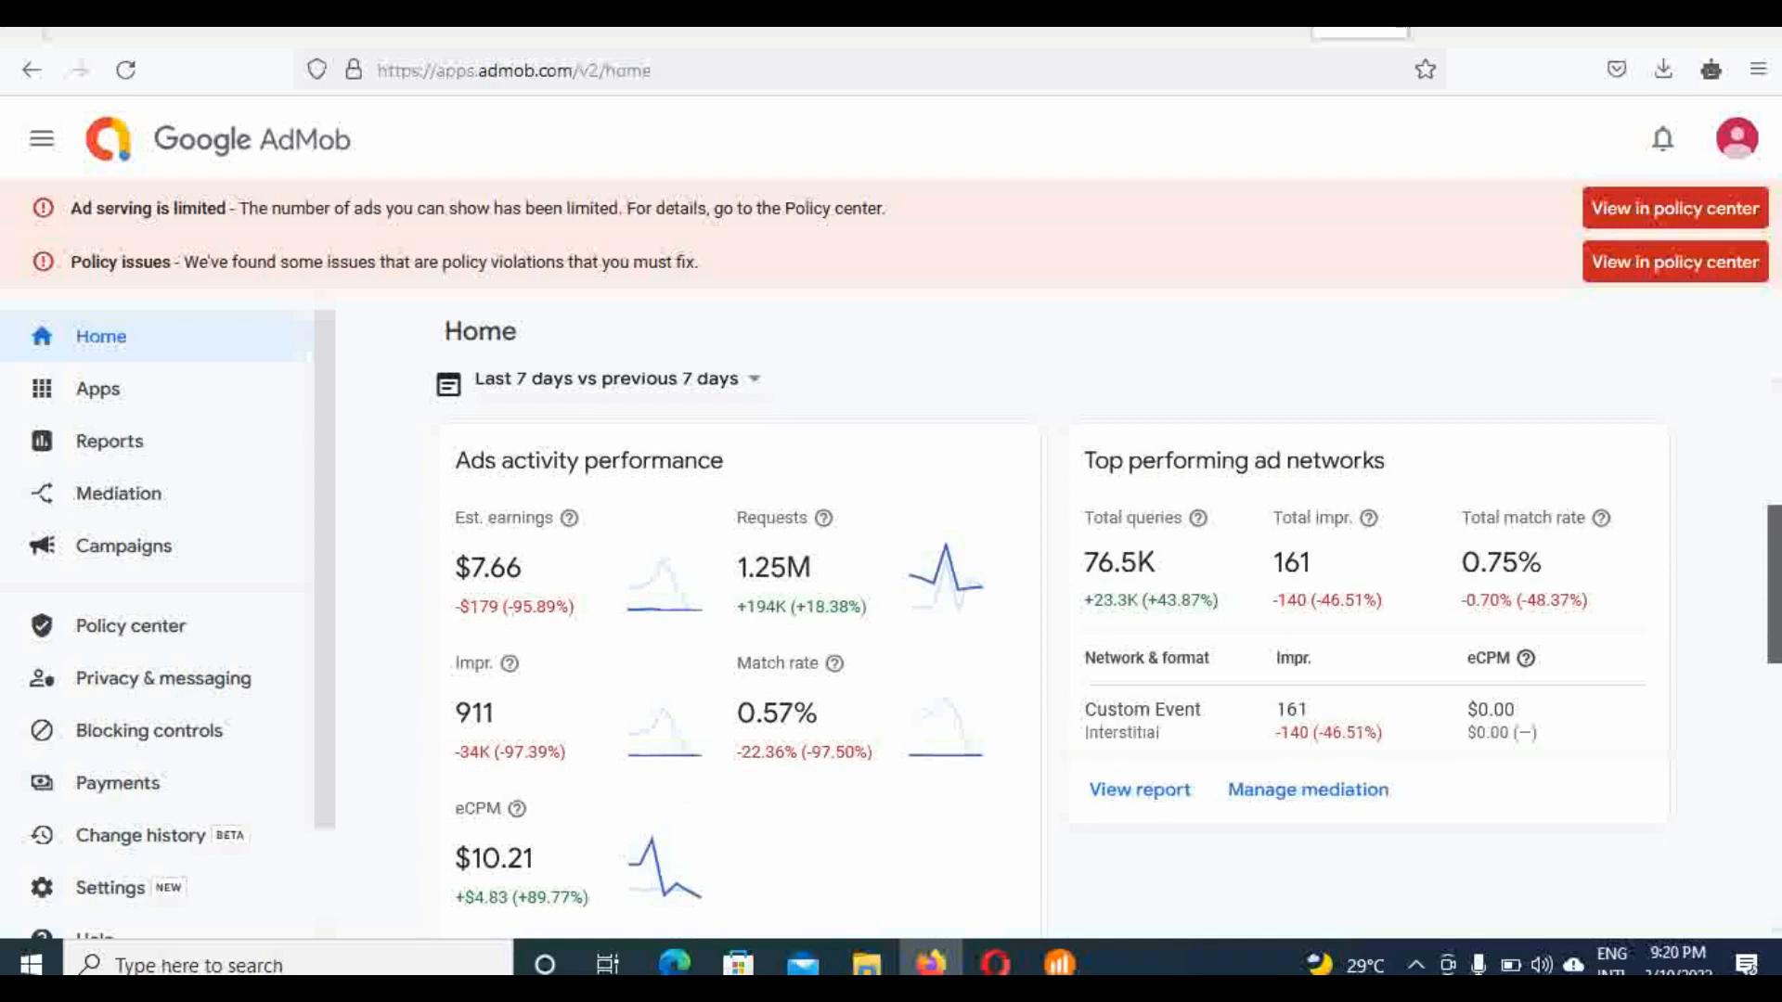
pyautogui.scroll(3)
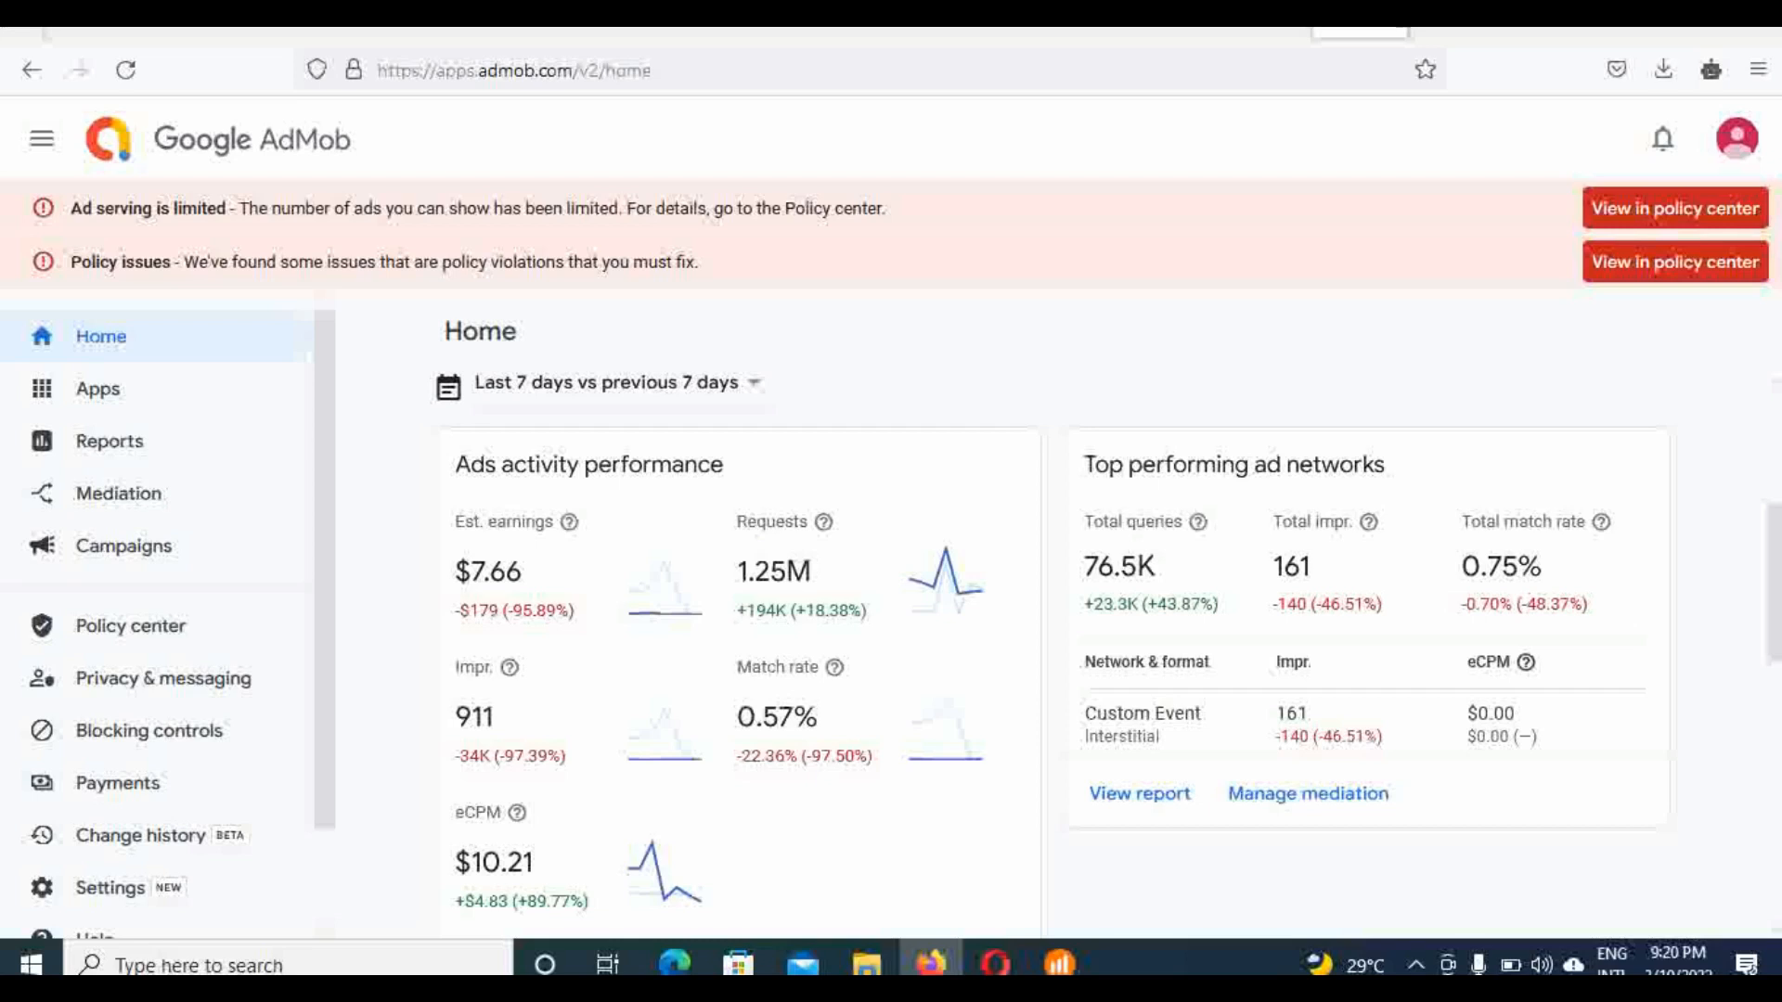
pyautogui.moveTo(1695, 690)
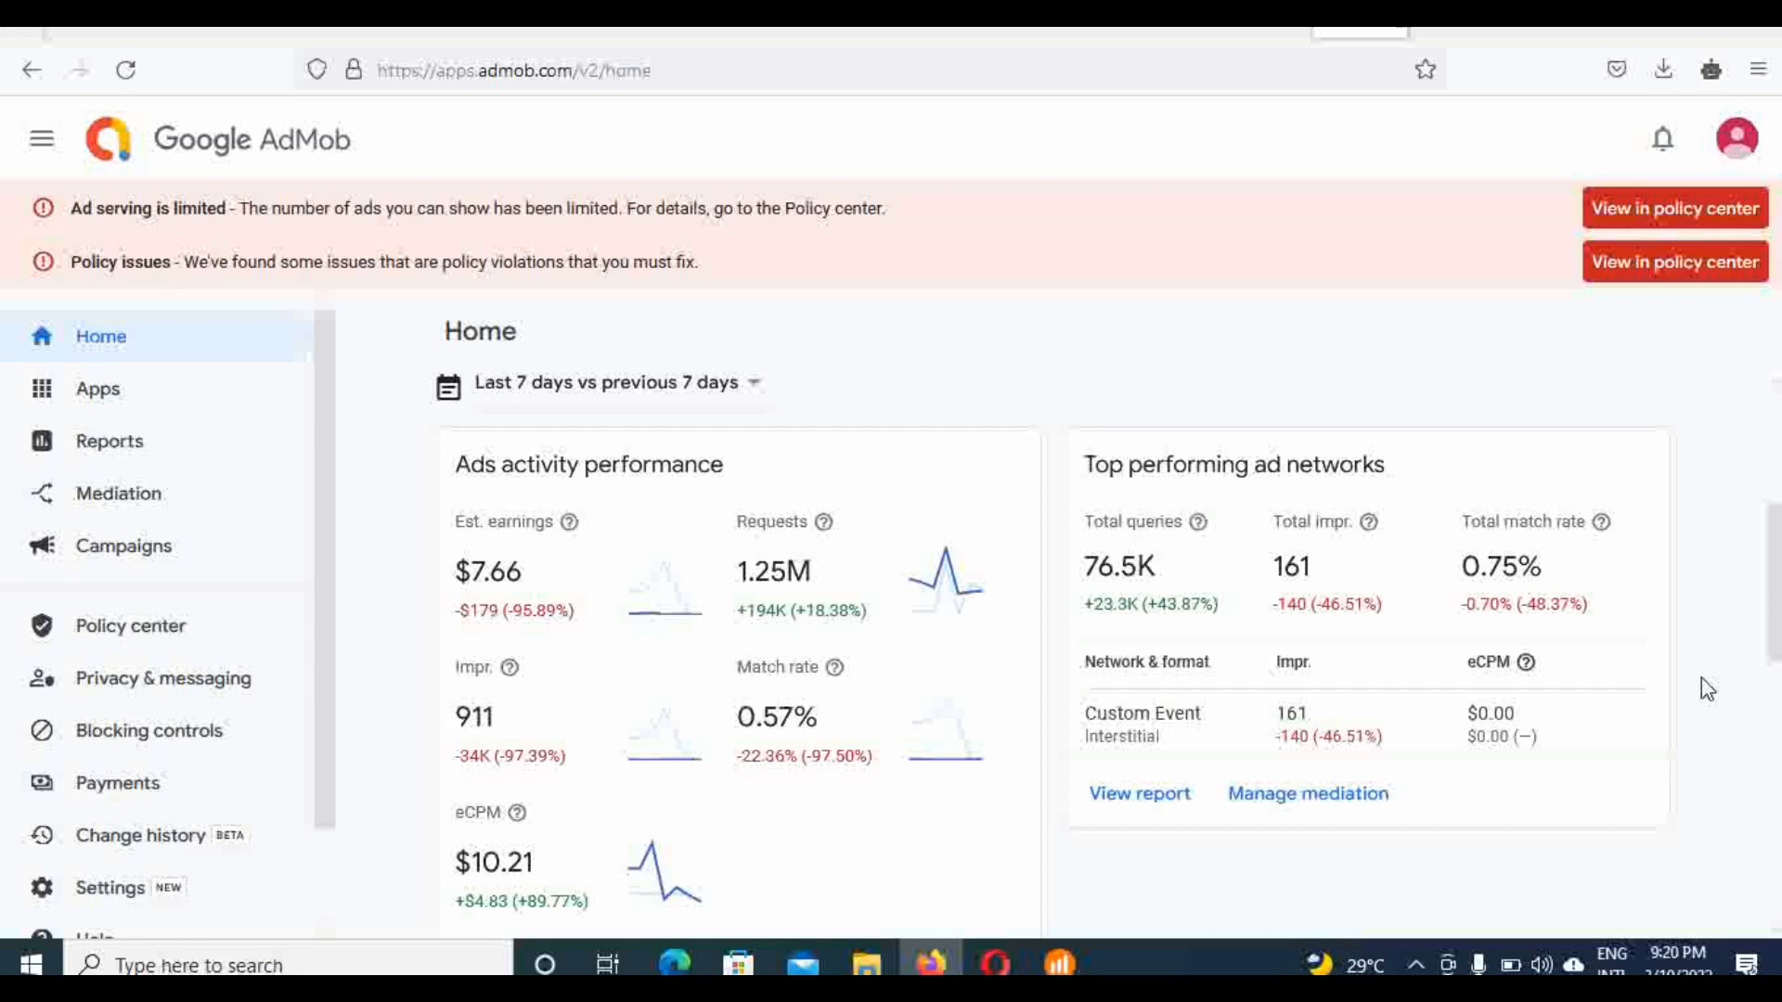
pyautogui.moveTo(1714, 744)
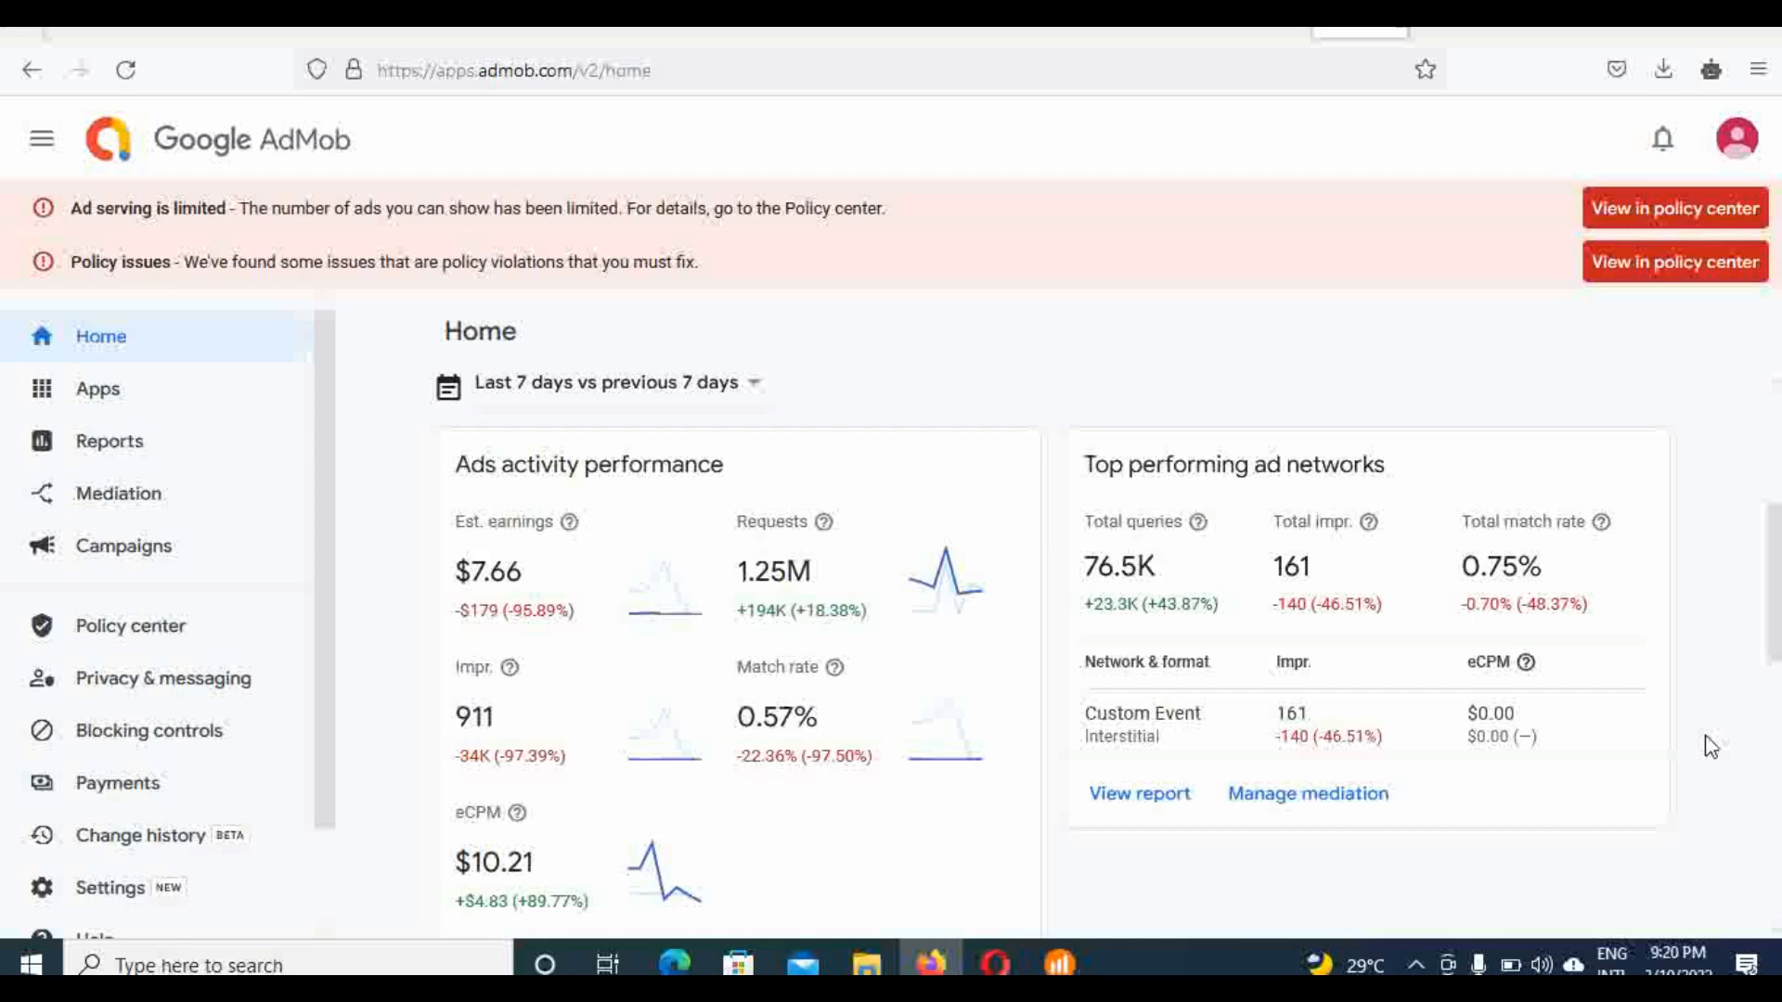
pyautogui.moveTo(1749, 611)
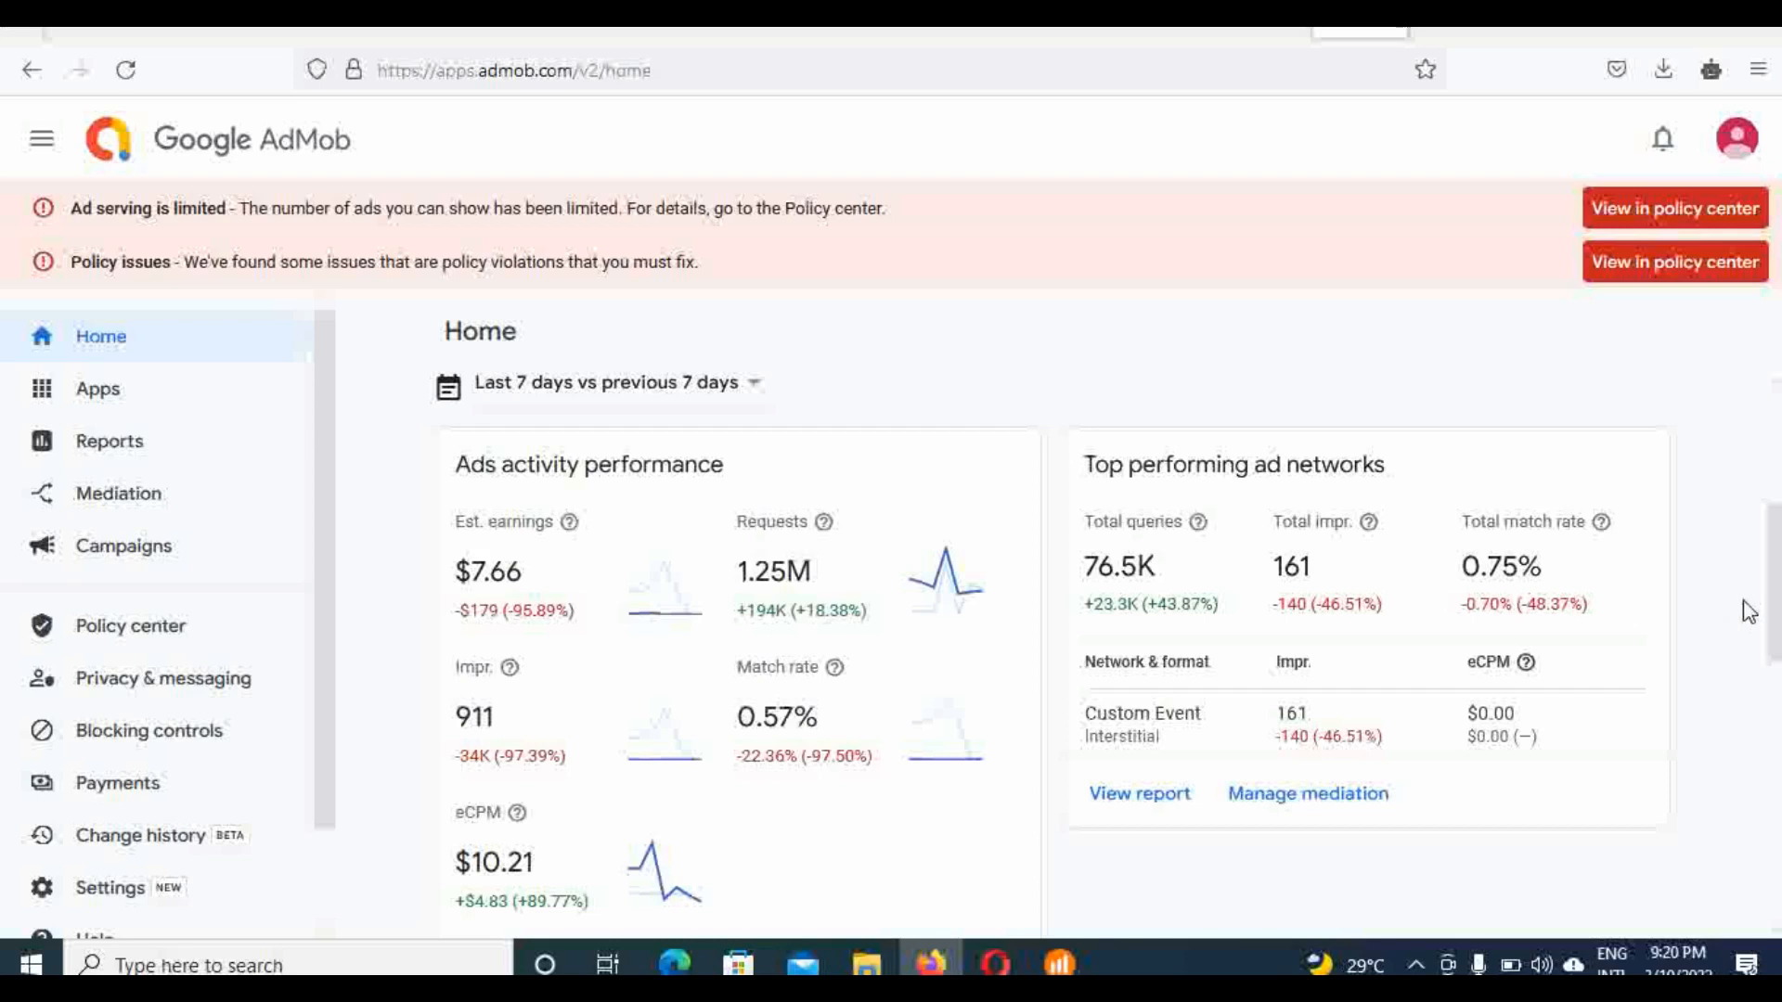